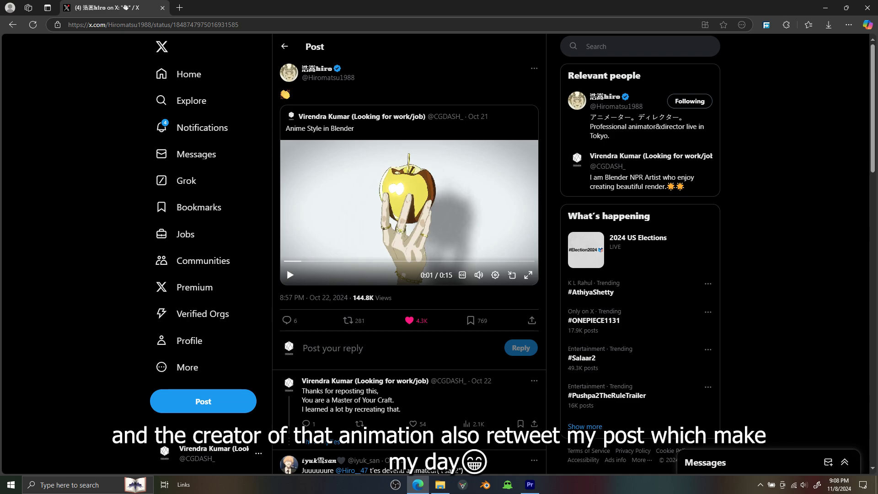
Close the welcome screen, view the sphere from the front, and give it a new material.
click(483, 484)
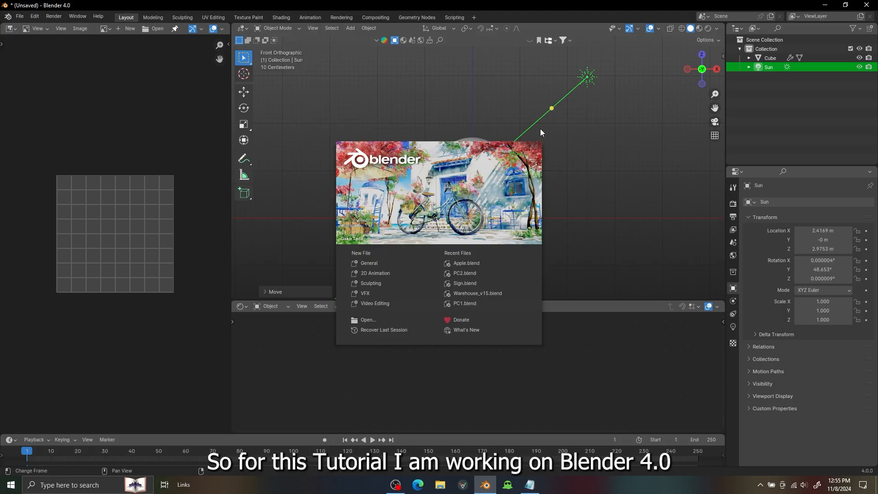
mouse_move(509, 14)
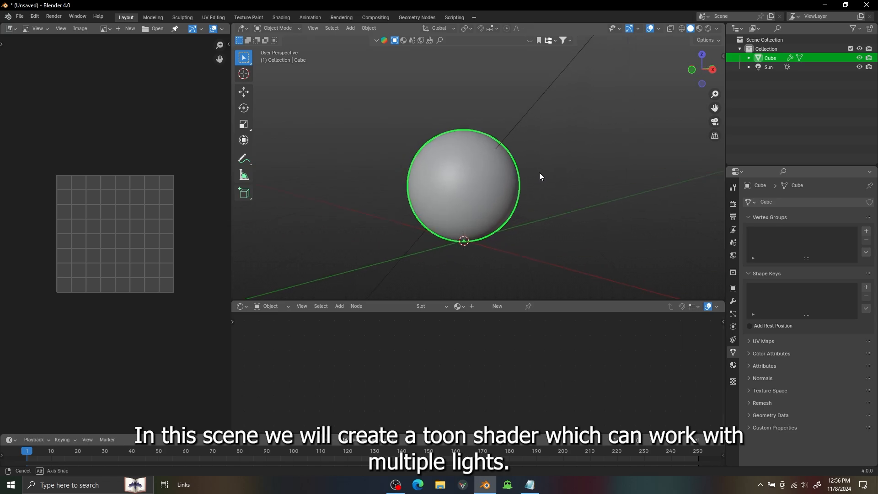
key(KP_1)
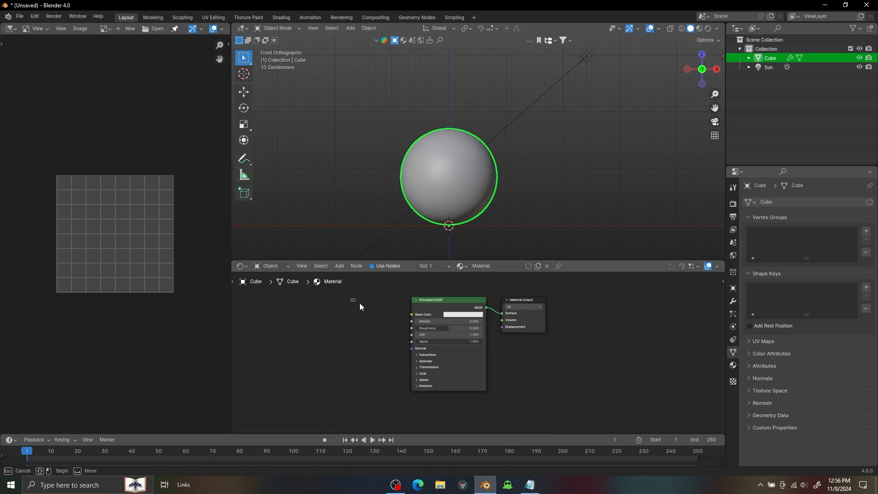
Add Diffuse BSDF, Shader to RGB and Color Ramp nodes to the sphere material.
text(c)
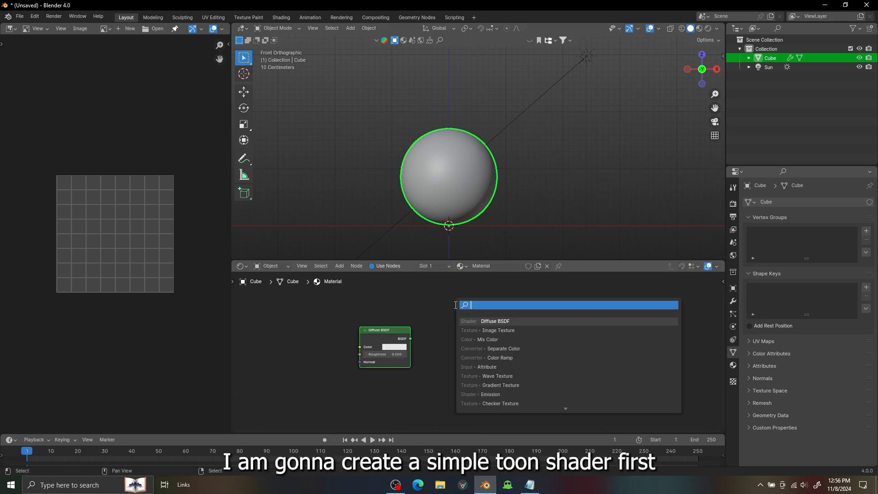
text(s)
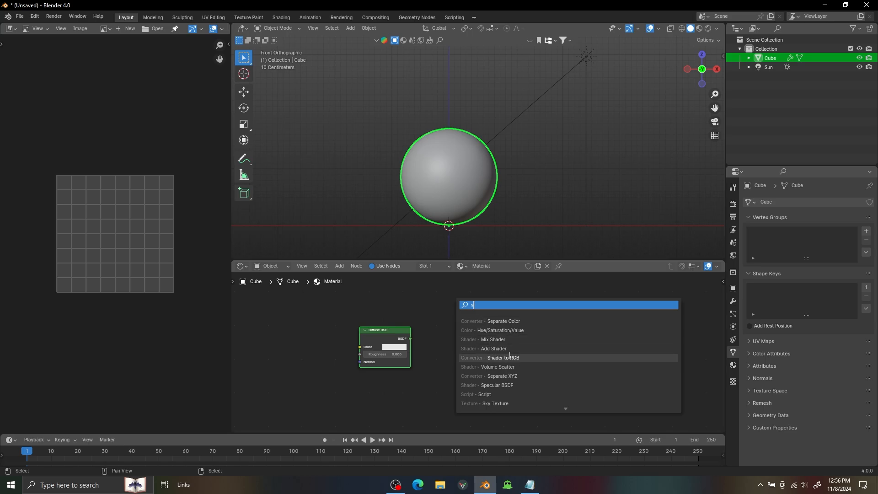
click(503, 357)
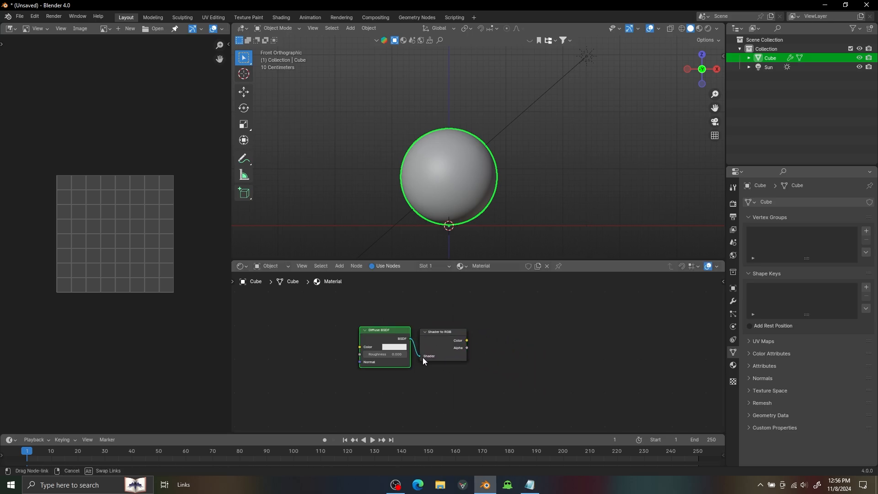
text(c)
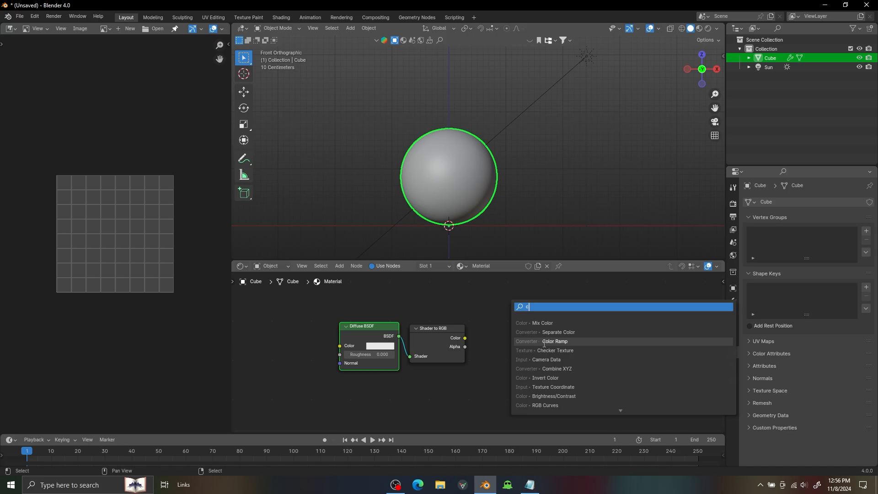
click(554, 342)
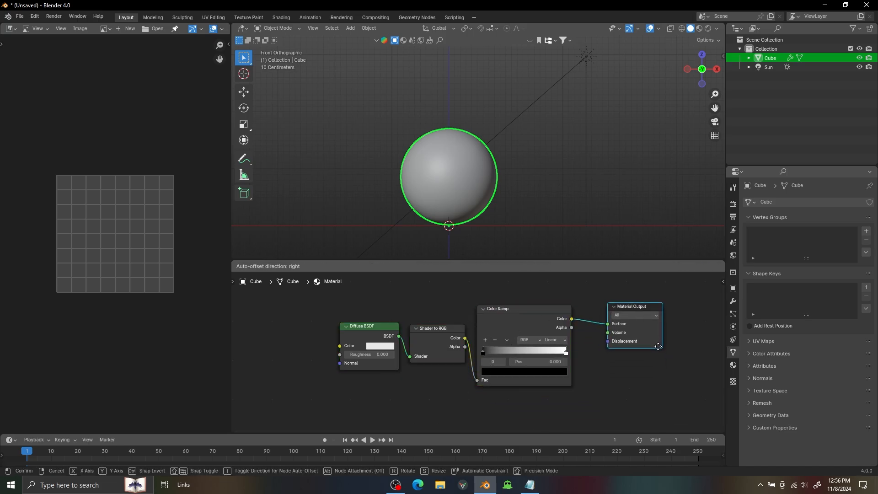
Set the Color Ramp to Constant interpolation and shift its stop to place the shadow edge.
click(553, 340)
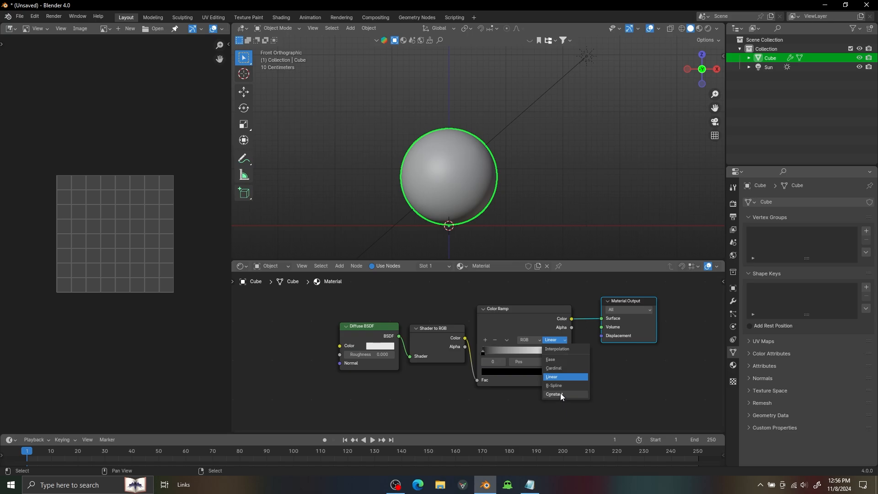
click(554, 395)
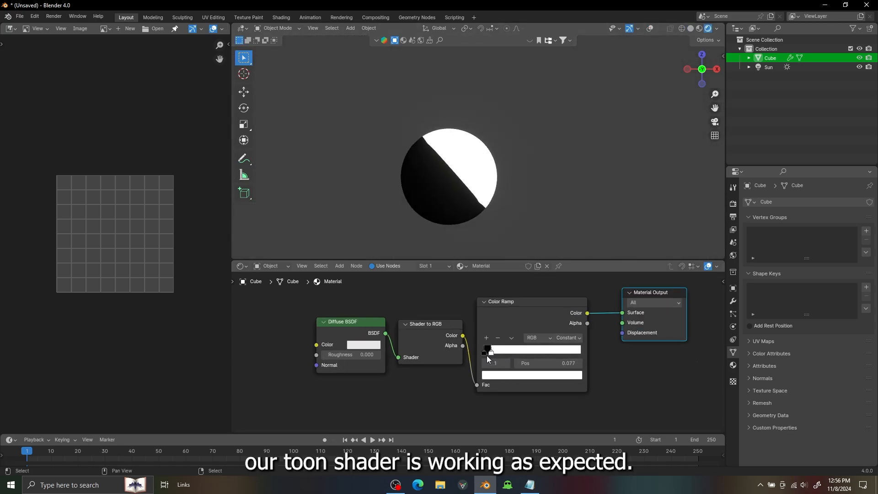
drag(487, 350, 489, 350)
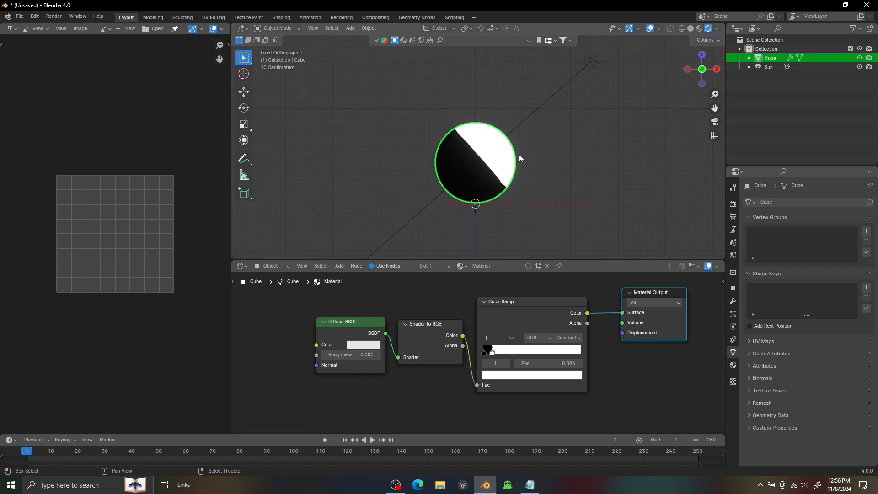
Insert a Separate Color node whose Red output drives the Color Ramp Fac.
click(351, 28)
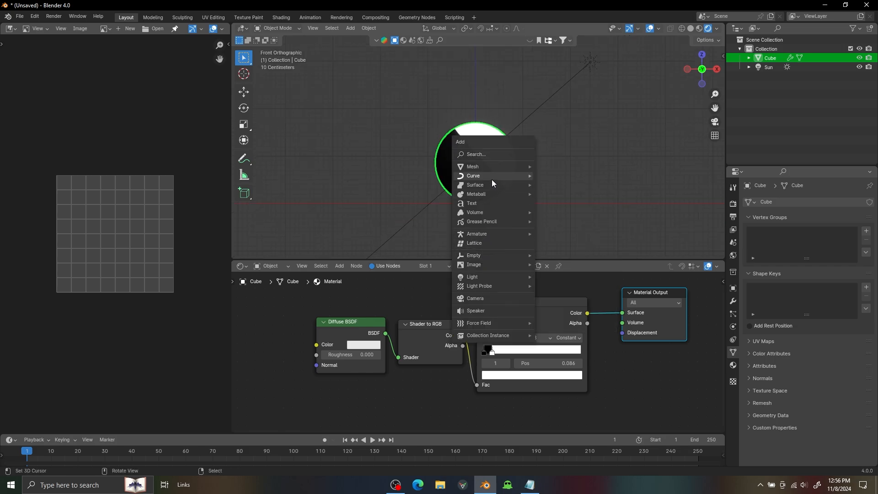
mouse_move(480, 223)
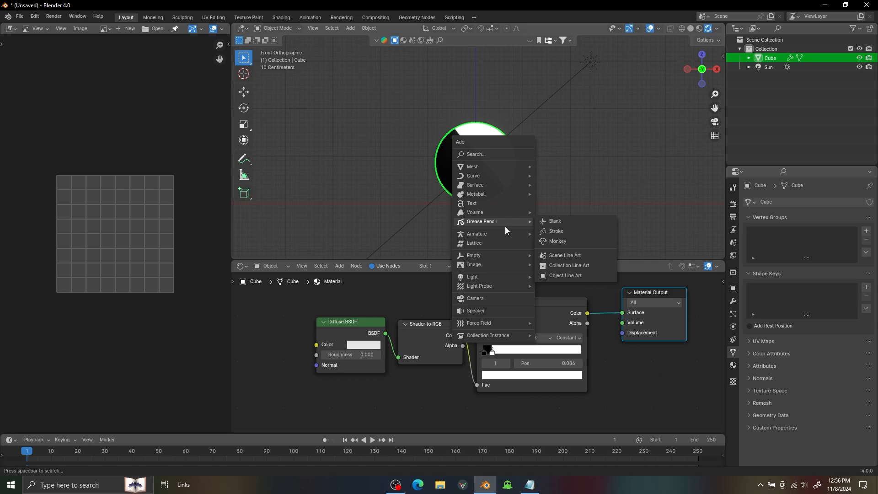
mouse_move(472, 279)
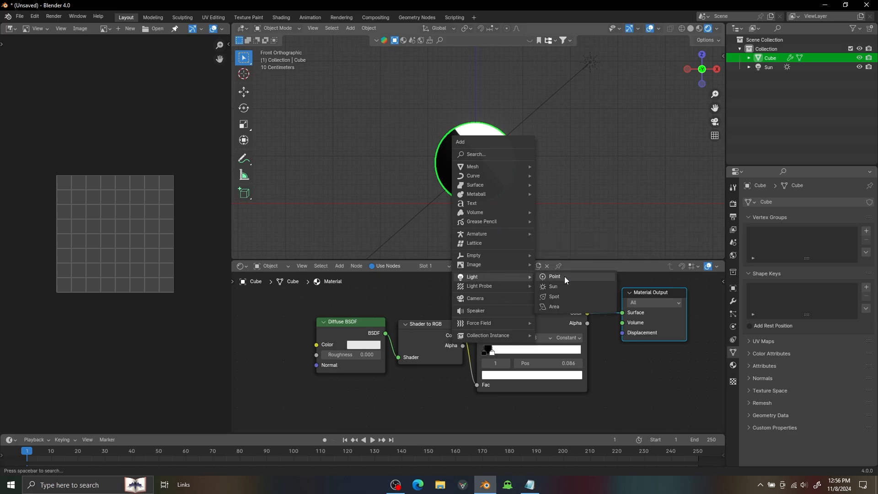
click(554, 276)
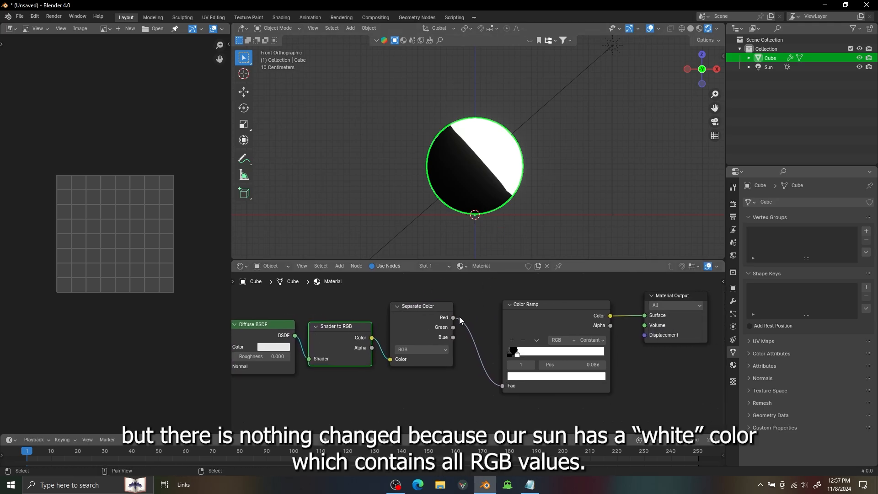
Confirm the Sun is white, group nodes as 'Toon', and set salmon and dark orange ramp stops.
click(768, 66)
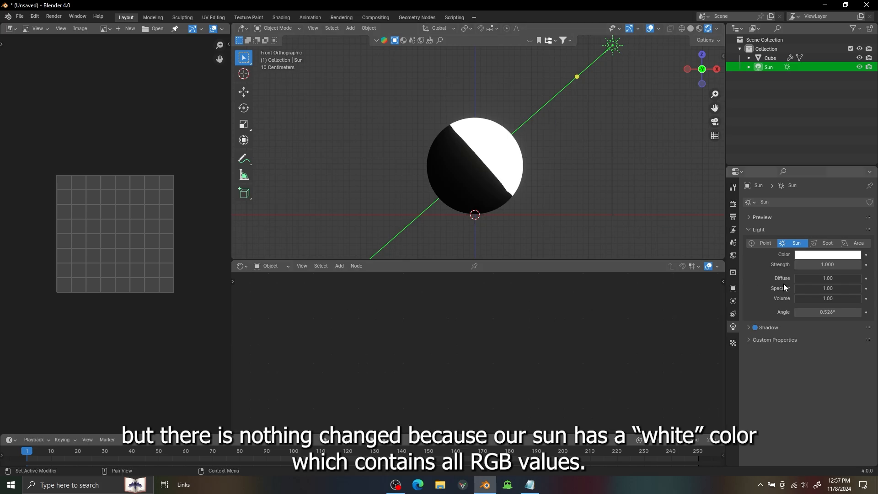
click(827, 254)
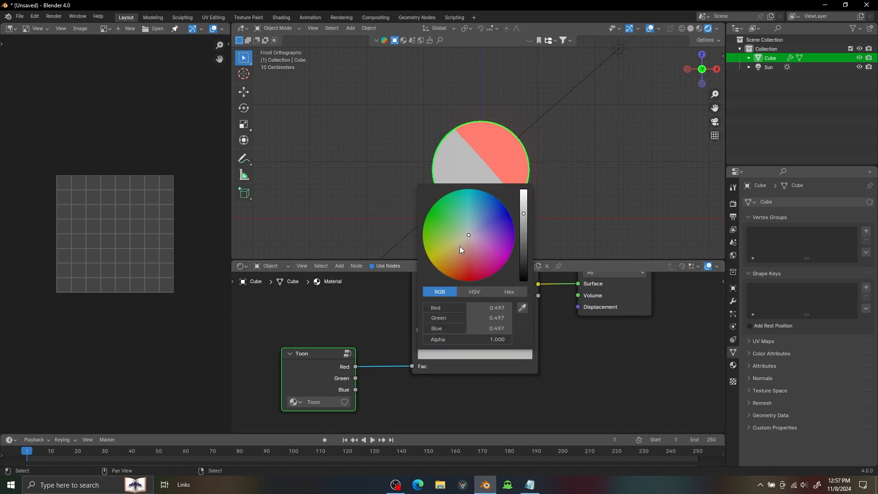
drag(468, 235, 449, 277)
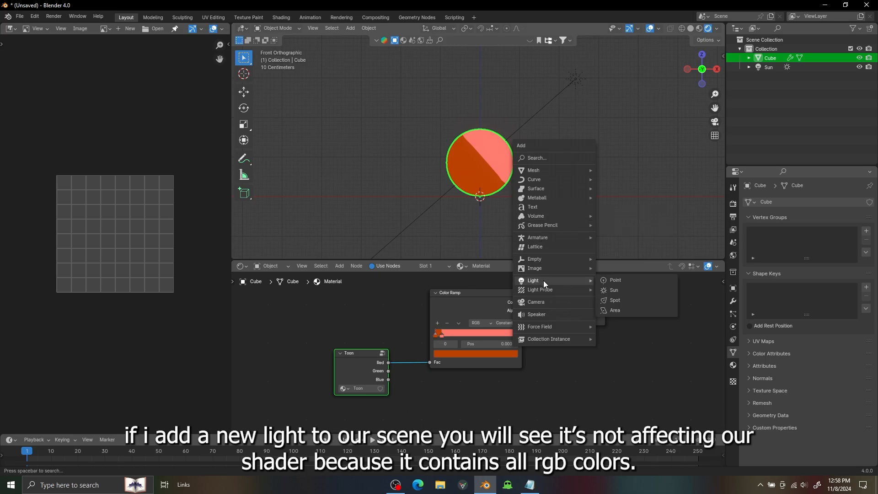
Add a point light, open its colour, and link Toon Green to a second Color Ramp.
click(614, 279)
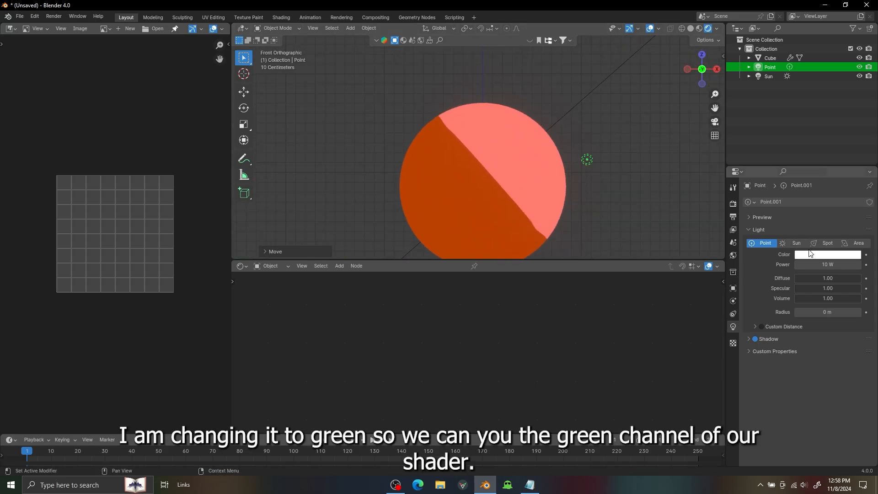
click(828, 254)
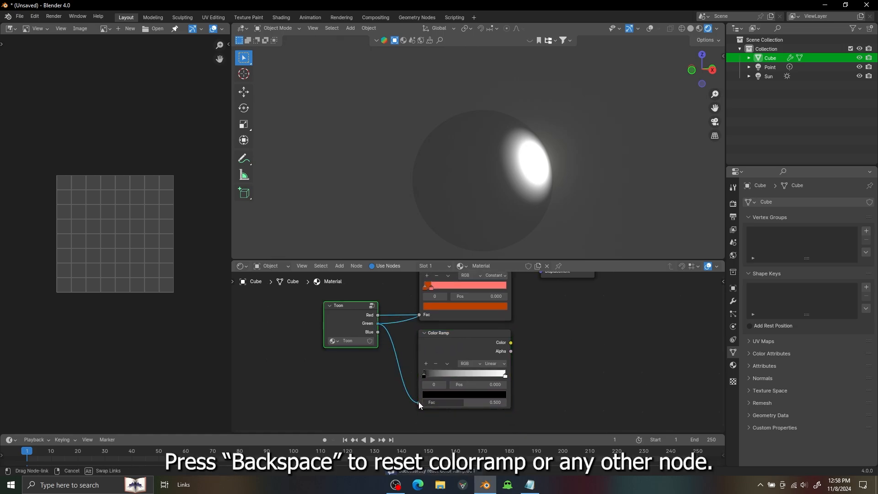
Reset the second ramp, blend both ramps with a Mix node, and make the point light green.
key(Backspace)
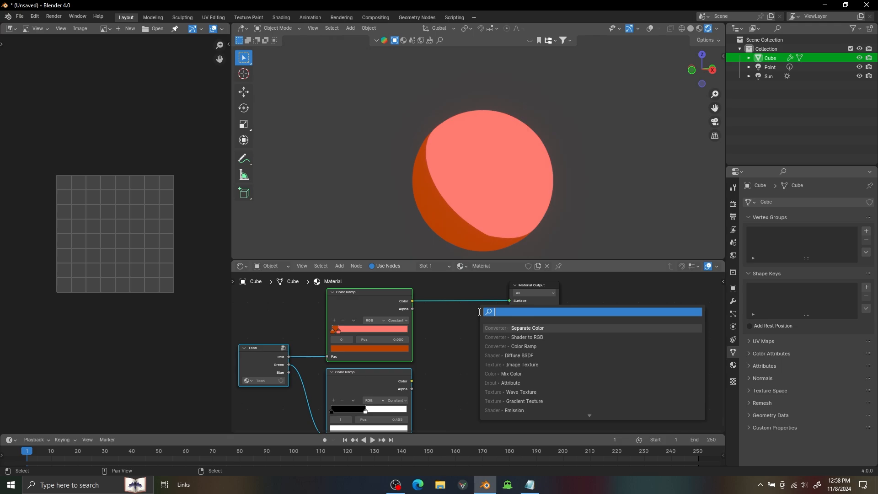
click(511, 374)
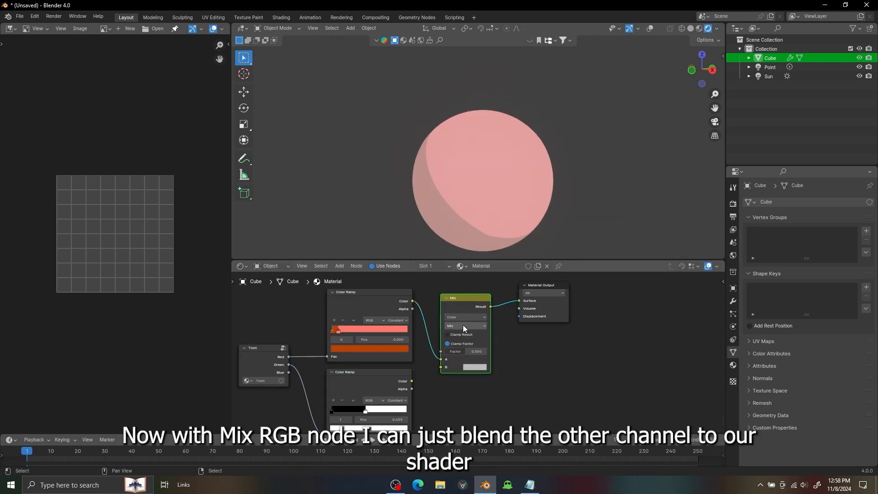
click(463, 327)
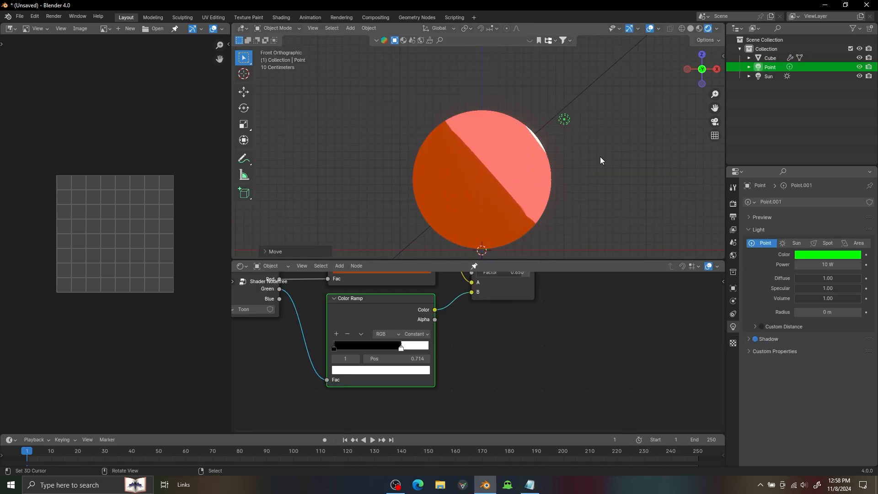
mouse_move(512, 131)
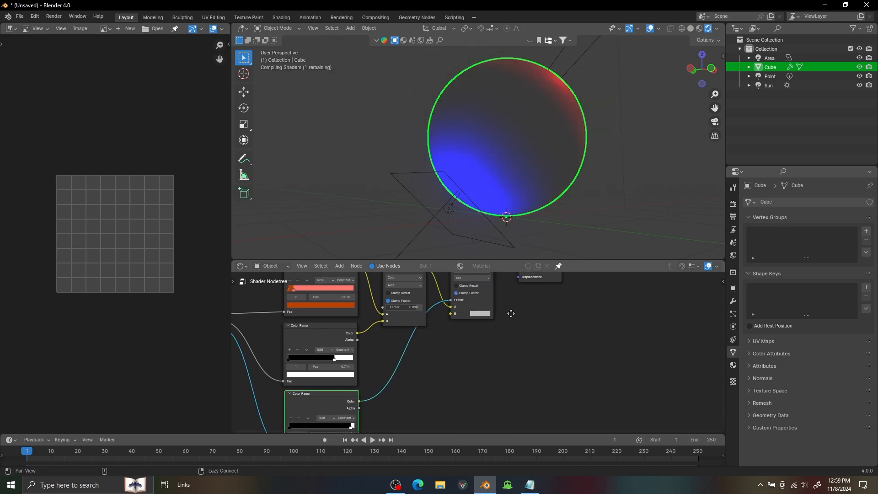
Blend a Blue-channel ramp through an Add node and move the blue area light beside the sphere.
click(480, 332)
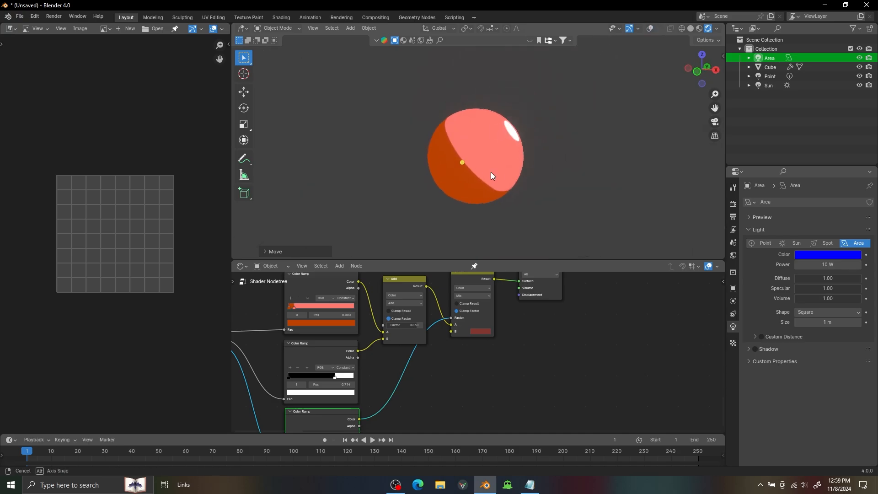
drag(490, 174, 536, 167)
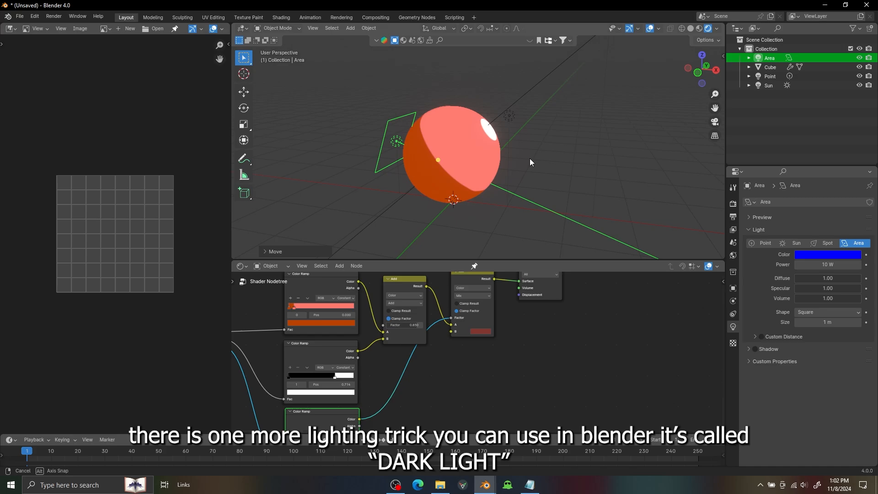
Add another point light and set Point.001's power to -10 W.
click(350, 28)
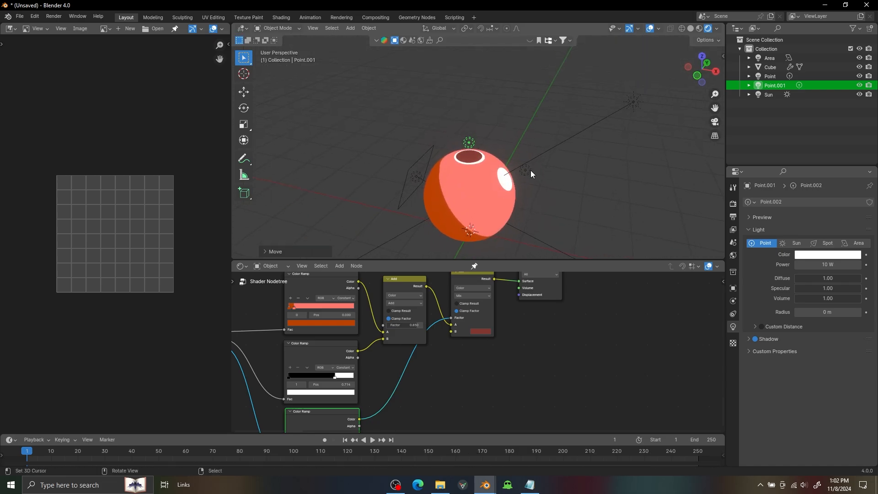
double_click(827, 264)
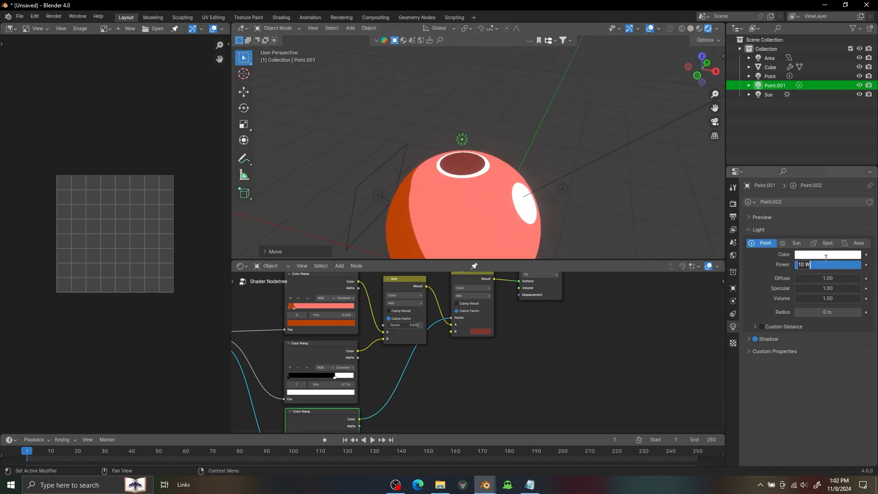
text(-10)
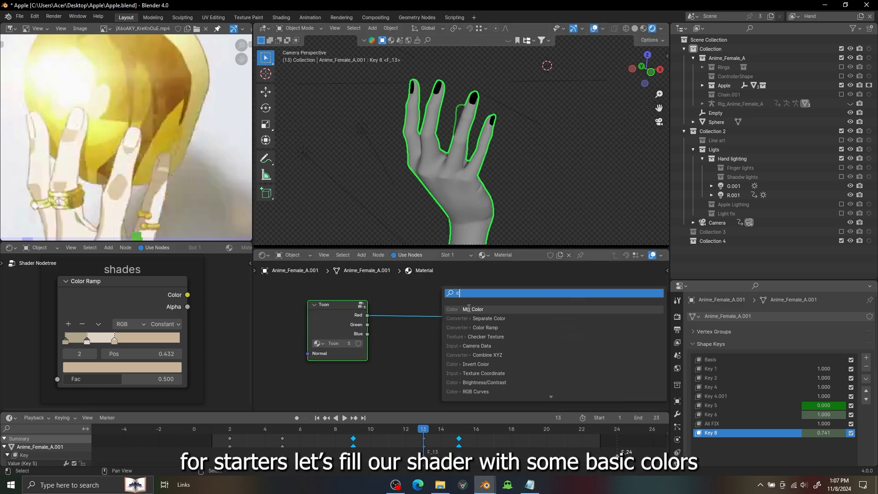
Feed Toon Red through a beige constant Color Ramp, then expand the Shadow lights collection.
click(472, 327)
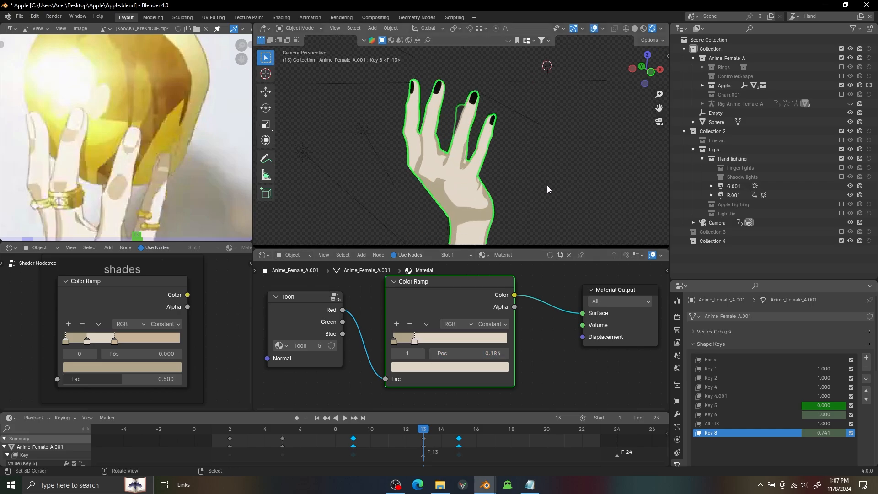
click(741, 176)
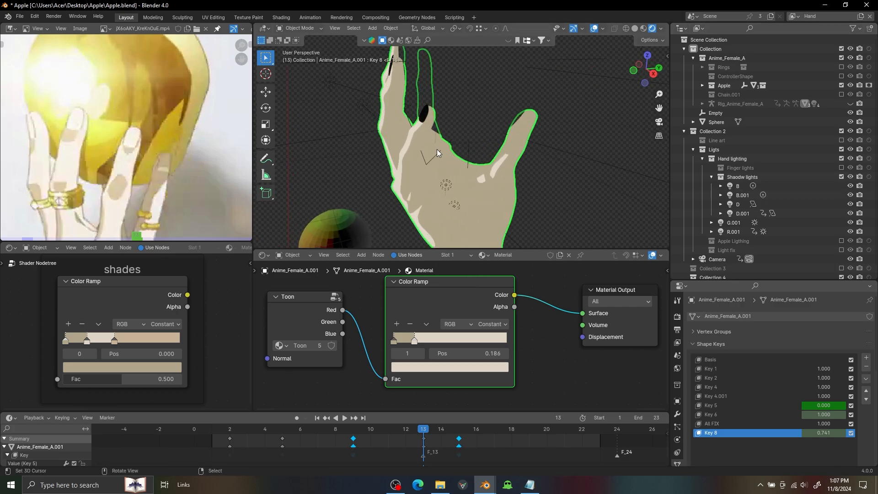
Select shadow lights D and B, orbit around the hand, and reselect the hand.
click(737, 204)
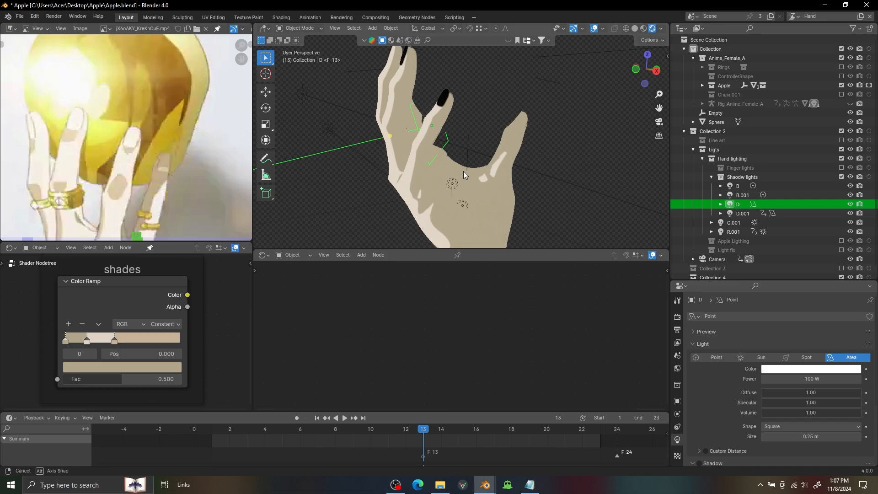
drag(463, 173, 480, 184)
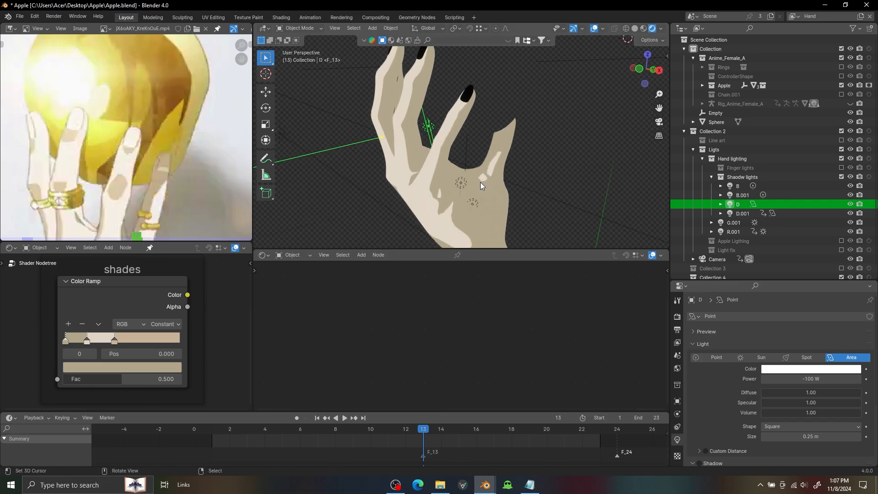
click(738, 185)
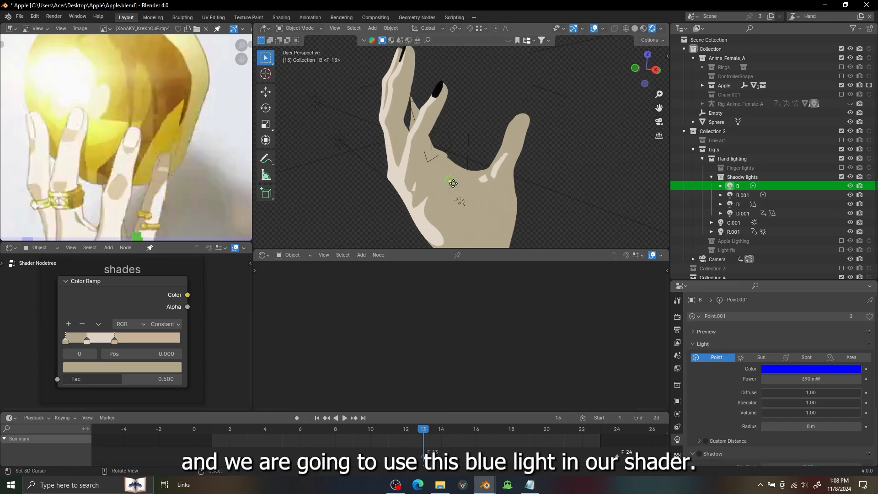
click(743, 195)
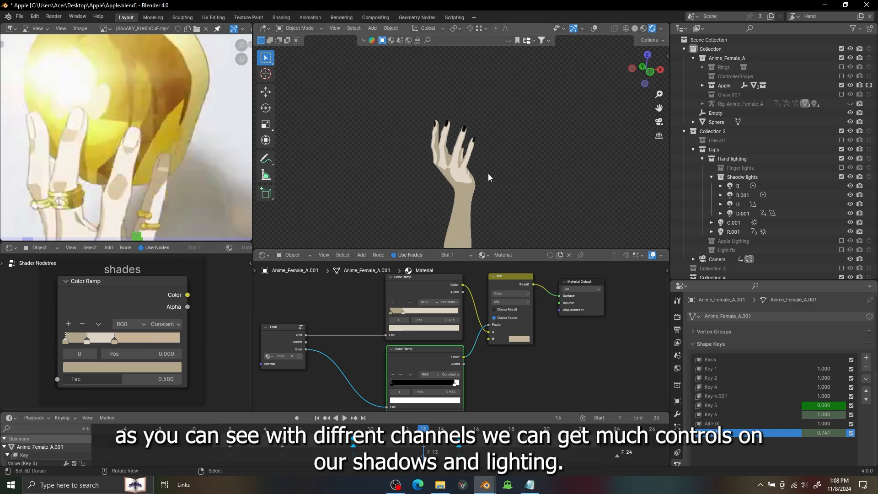
Show the nails material (Material.001) node tree, then play the hand animation and jump to frame 23.
click(454, 254)
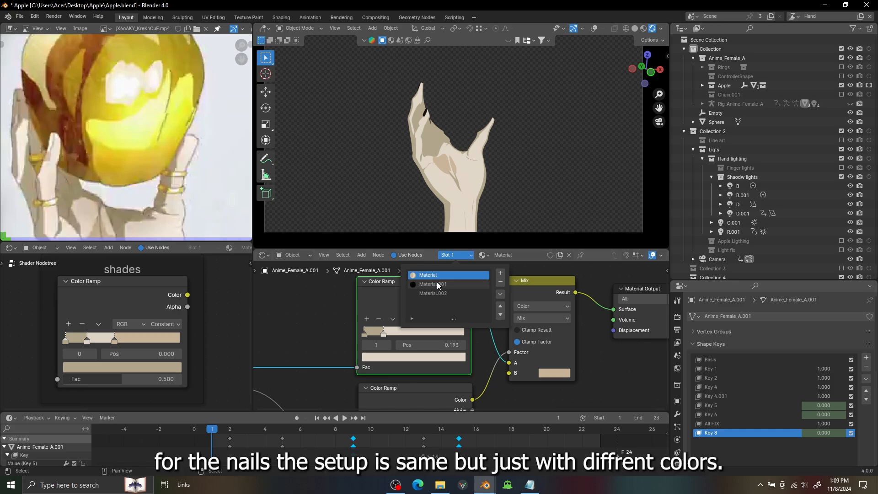
click(432, 284)
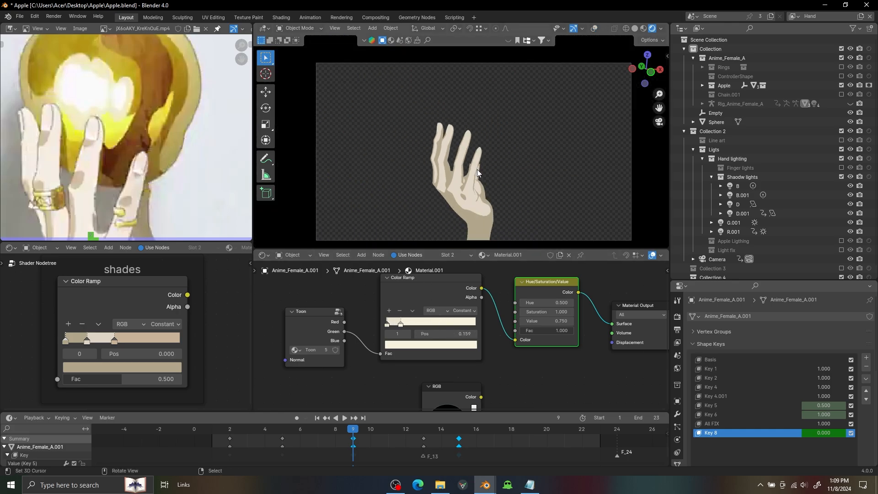
click(340, 418)
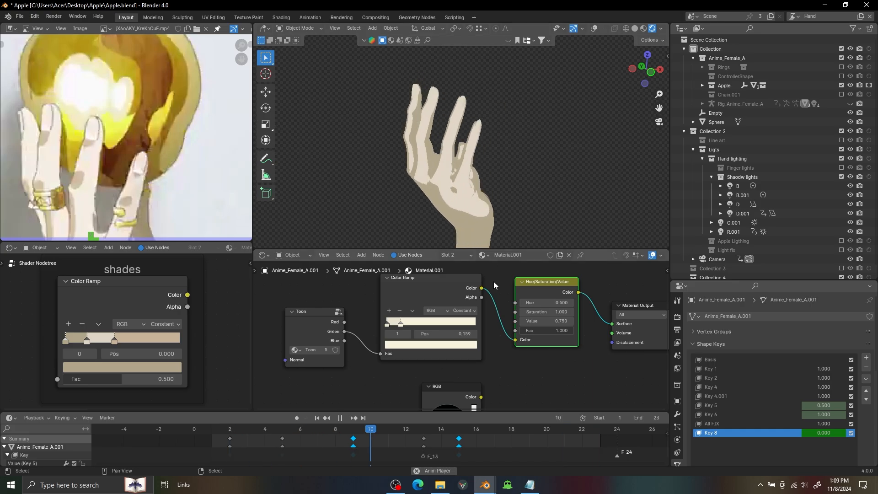
click(599, 429)
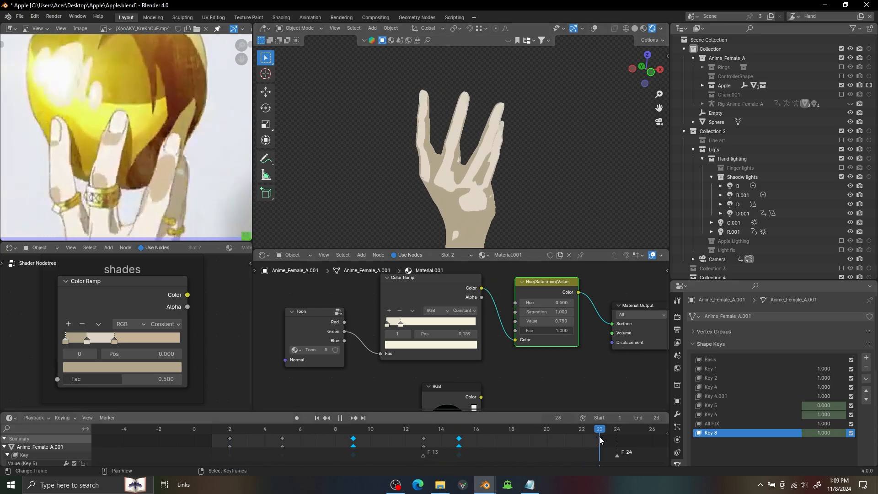
click(282, 429)
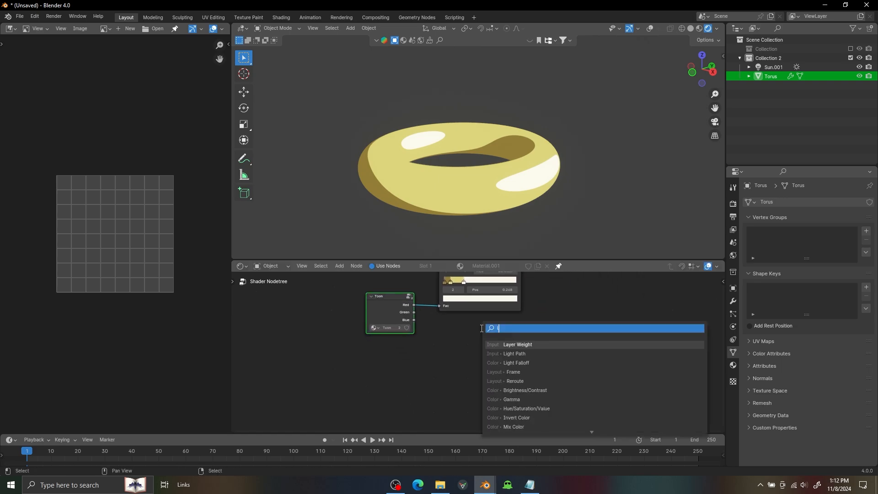
Multiply a Layer Weight facing mask, sharpened by a Color Ramp, over the torus toon colours.
click(516, 344)
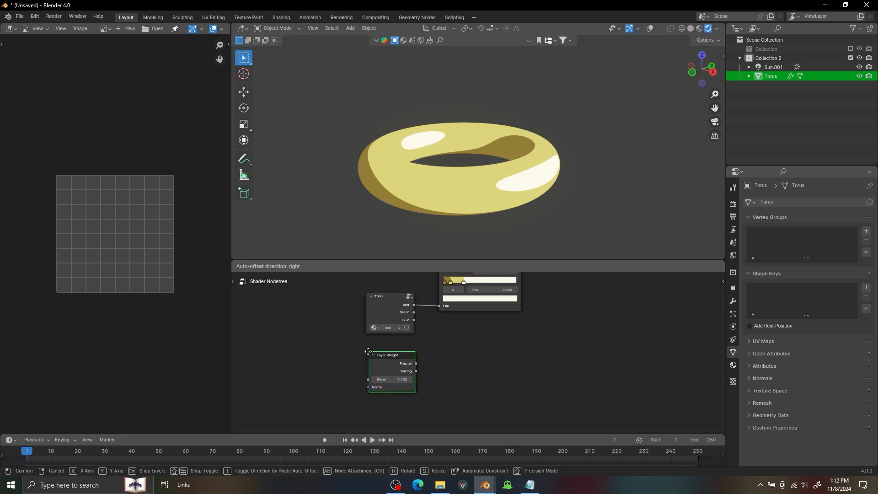
text(c)
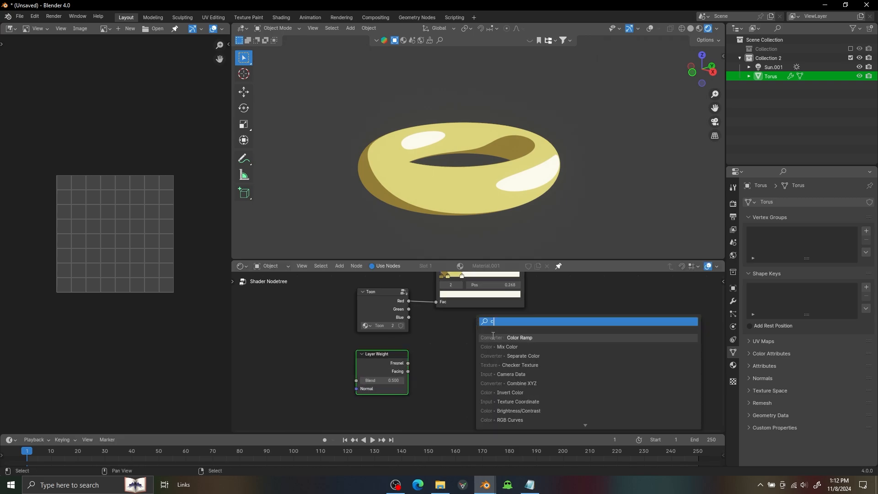
click(518, 339)
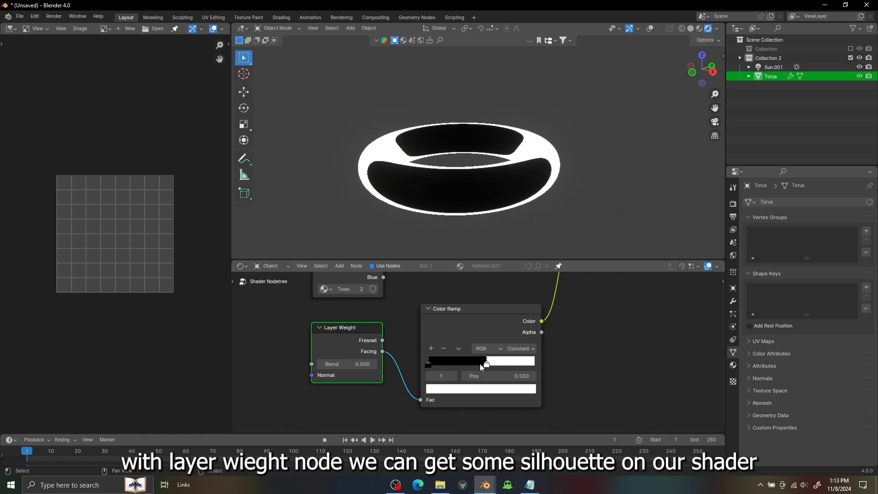
drag(484, 361, 503, 363)
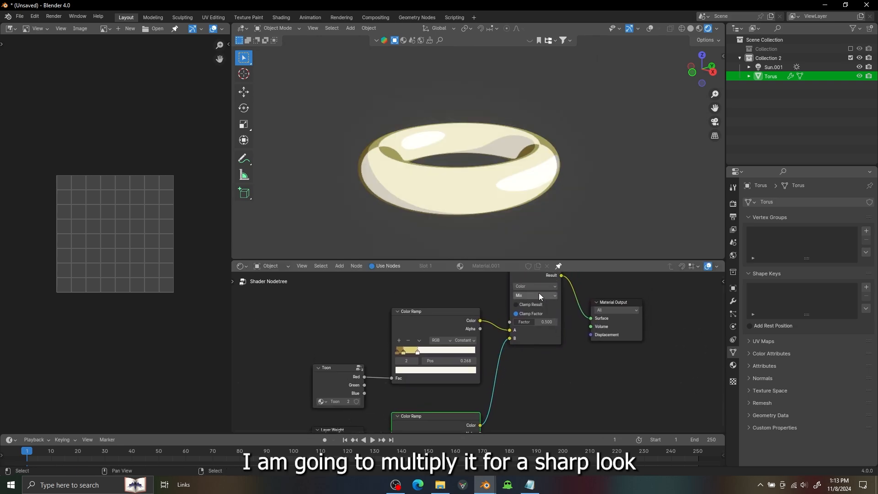
click(534, 296)
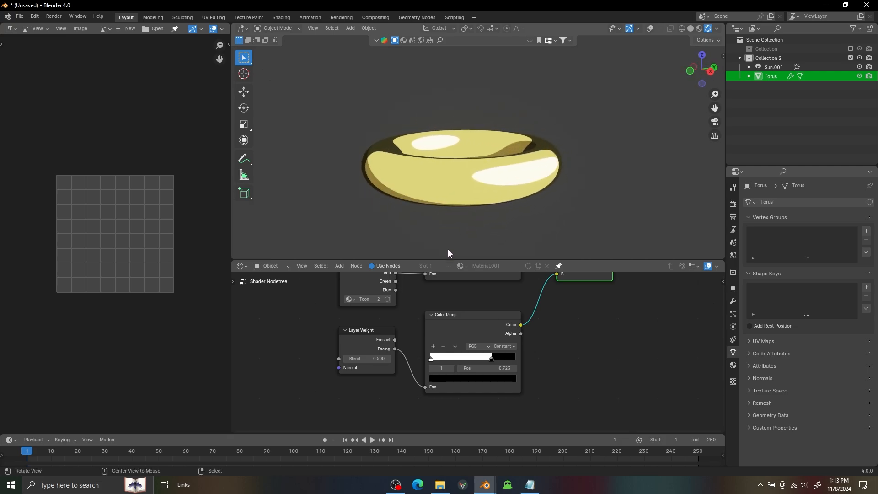
drag(448, 336, 336, 316)
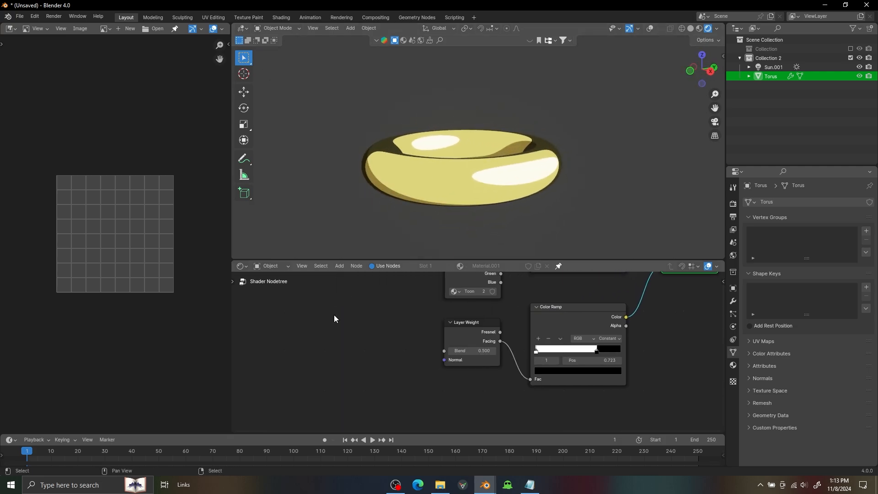
text(ge)
text(vec)
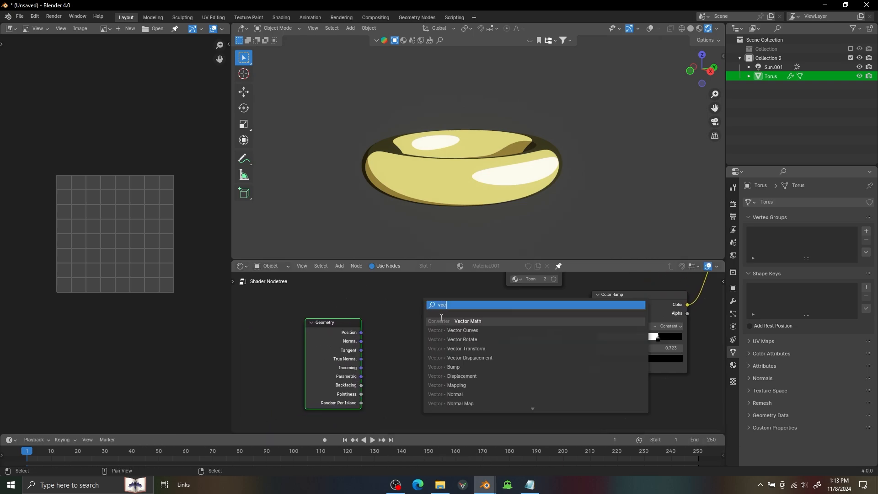
Offset the Layer Weight normal with a Vector Math Add node, dragging its Z value negative.
click(467, 321)
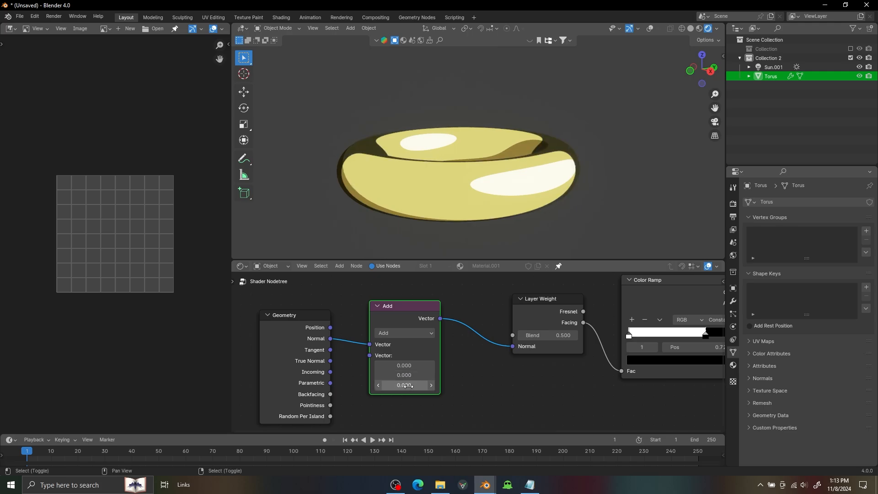
drag(404, 384, 403, 385)
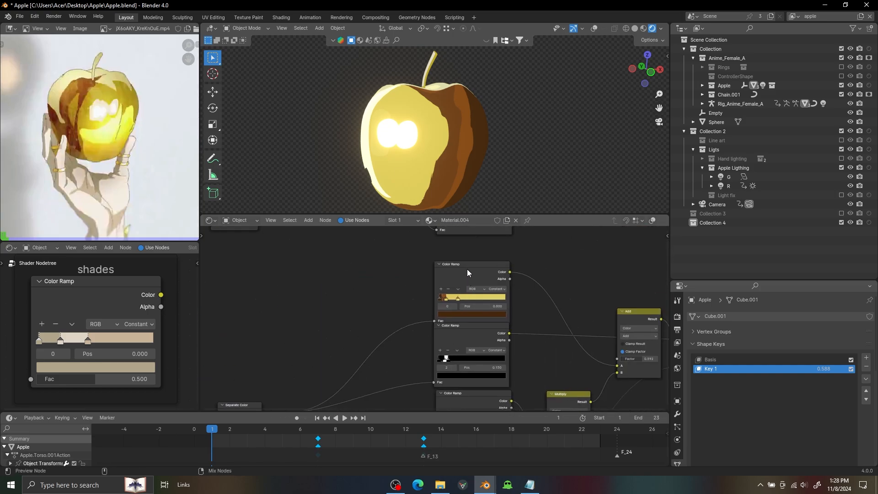
Switch to the Apple project to view the golden apple's toon material node tree.
click(472, 264)
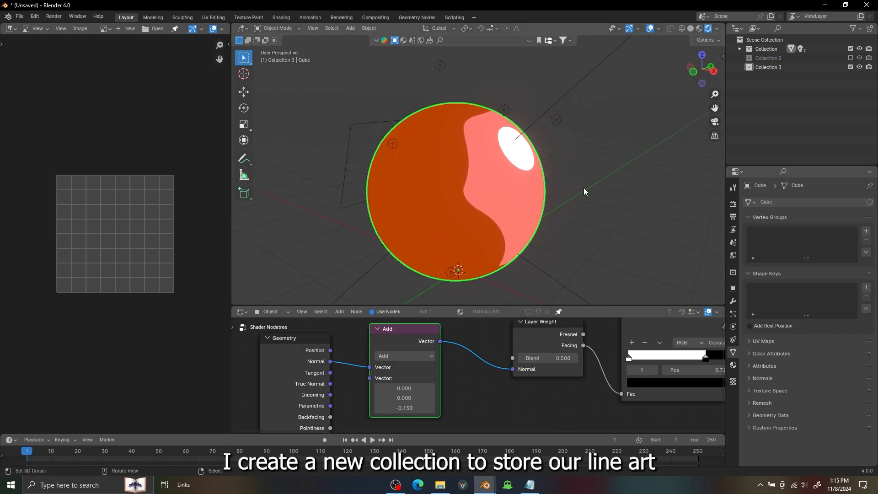
Add an Object Line Art outline to the sphere and adjust its line thickness.
click(349, 28)
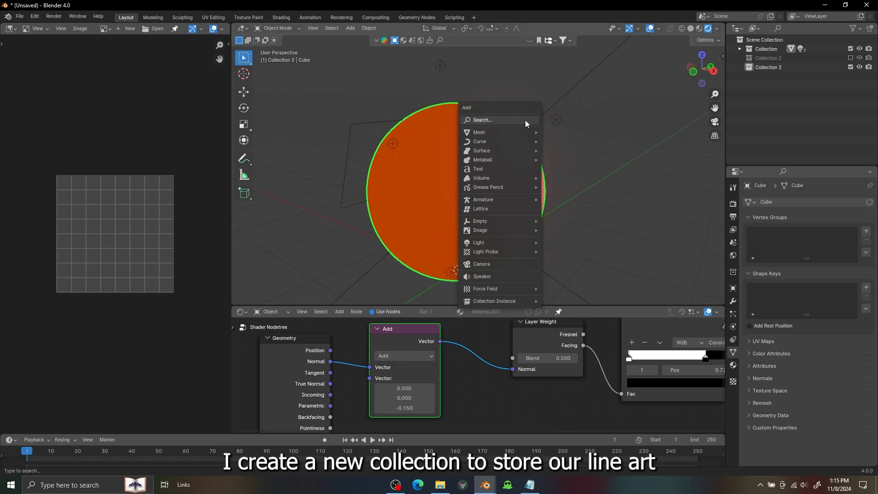
mouse_move(488, 187)
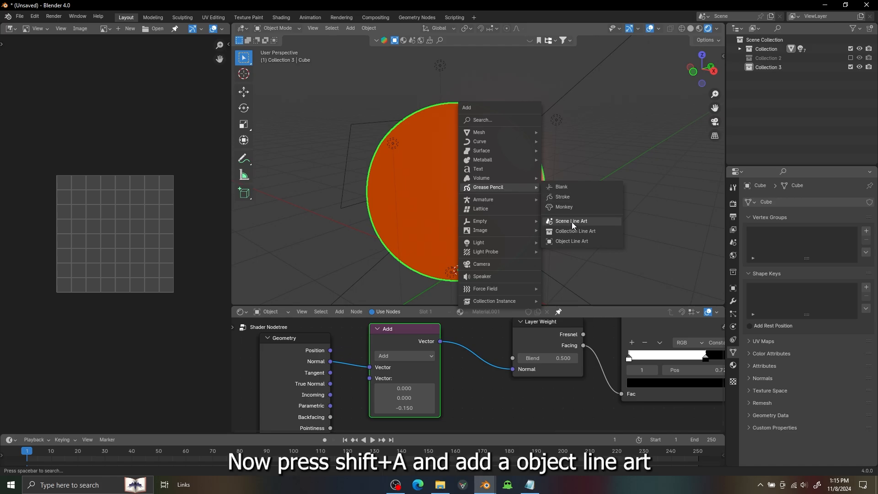
click(571, 243)
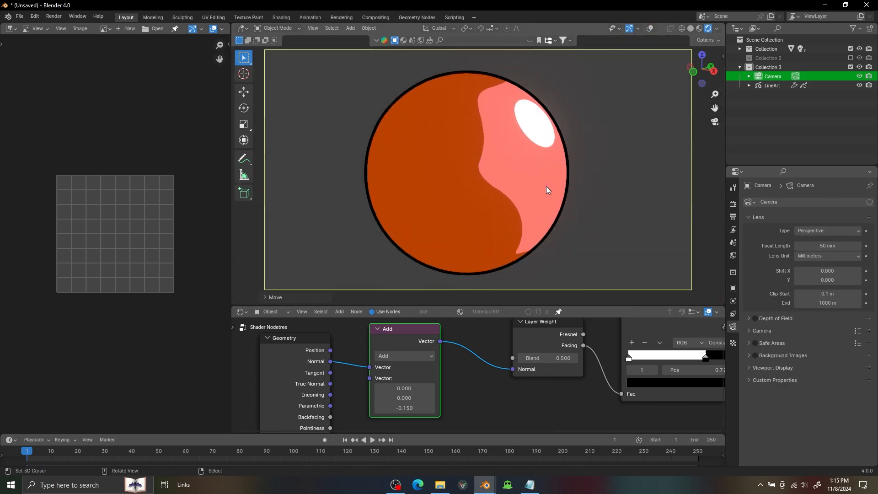
click(772, 85)
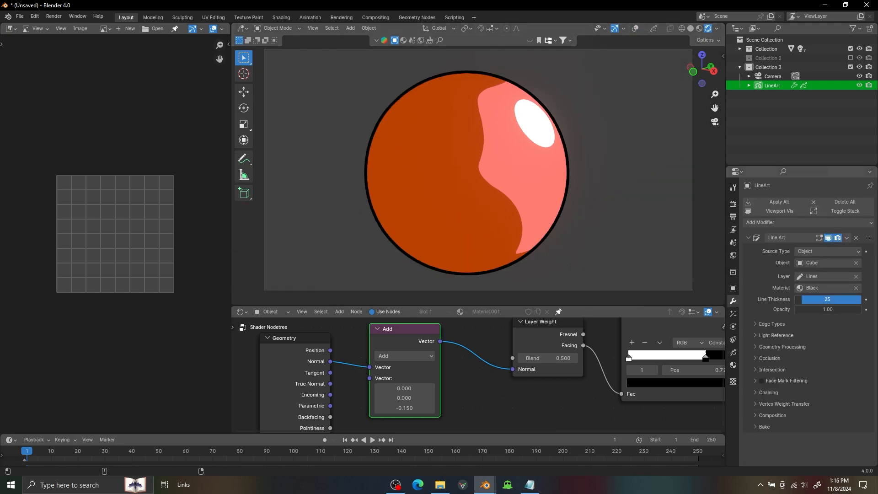
drag(806, 299, 833, 299)
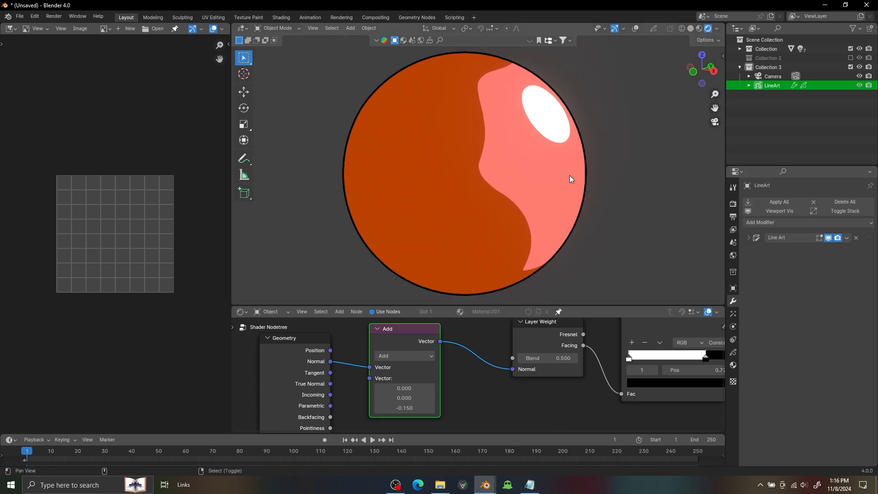
mouse_move(768, 224)
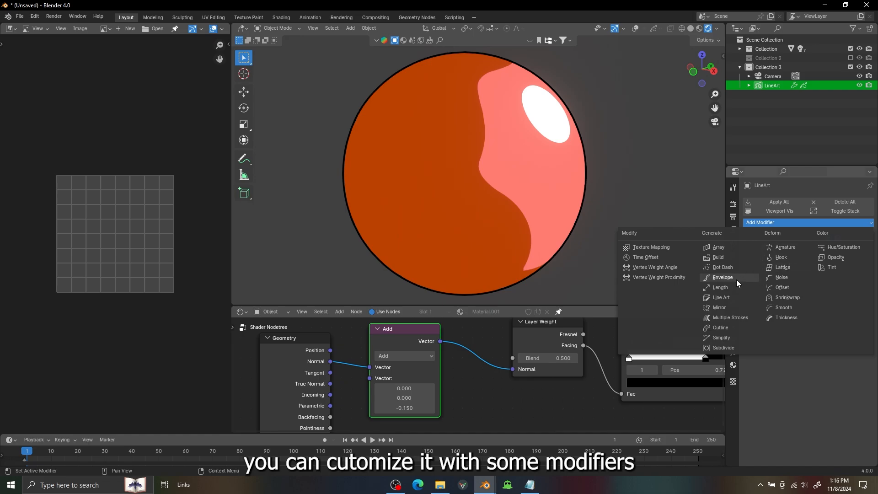
Add a Length modifier after the LineArt object's Line Art modifier.
click(720, 298)
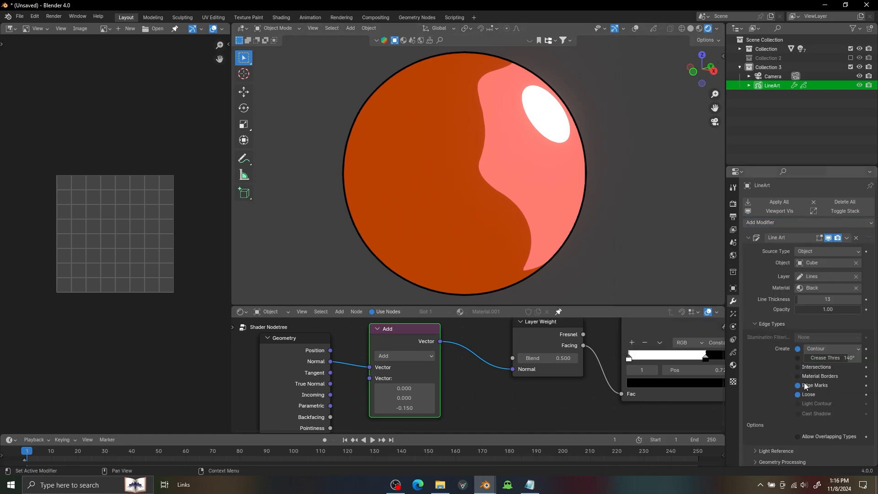
click(798, 387)
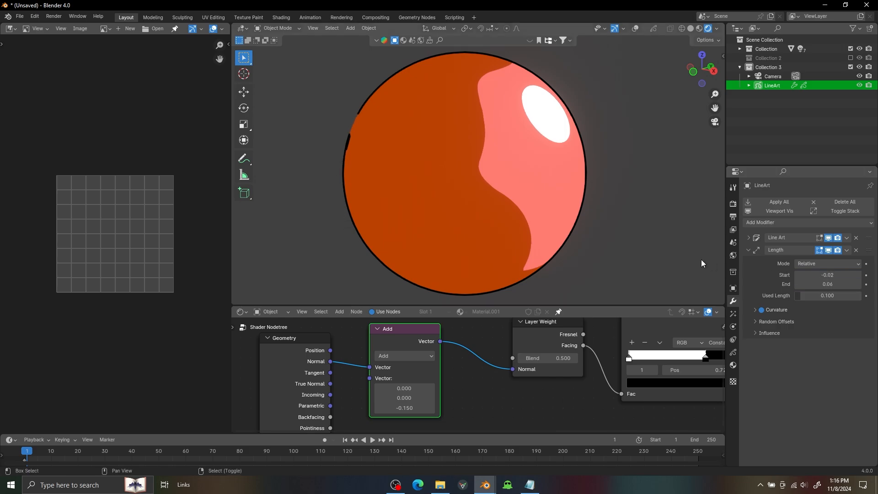
click(748, 250)
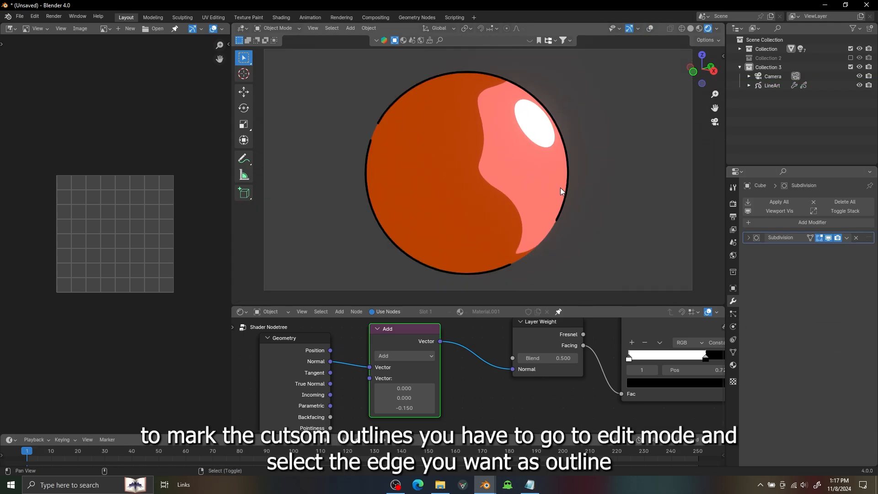
Mark an edge path across the sphere as Freestyle edges so Line Art draws it.
key(Tab)
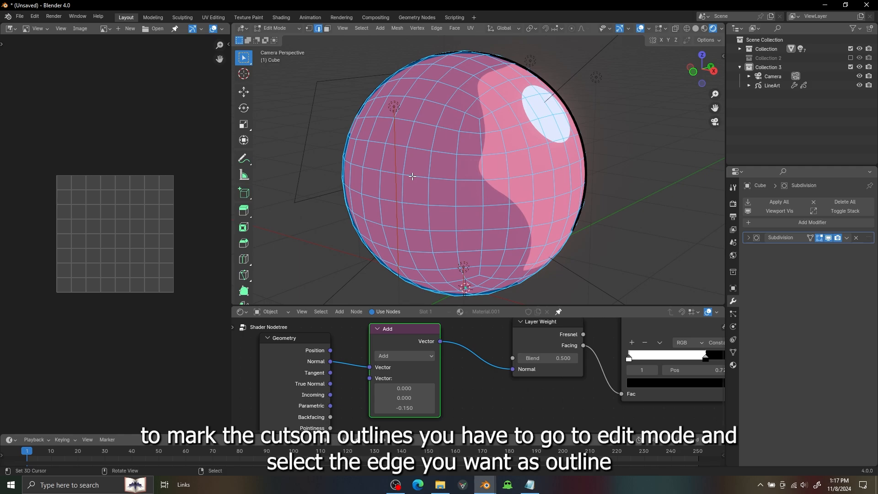
click(524, 174)
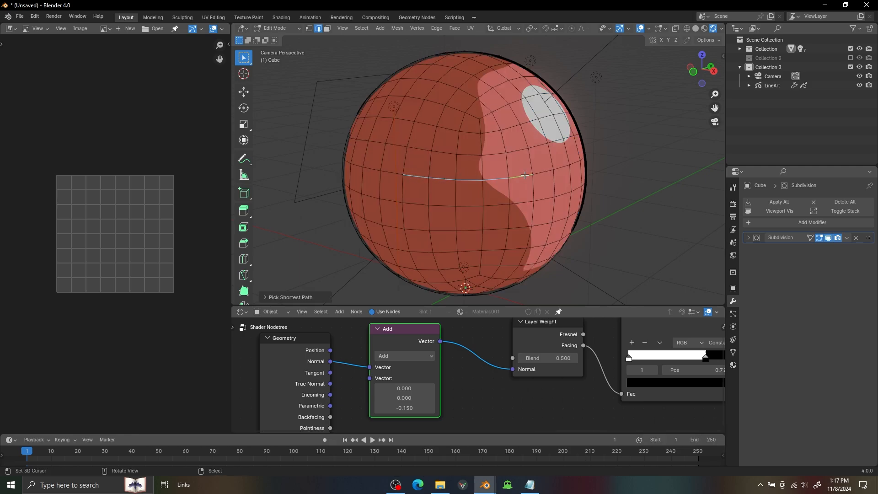
click(436, 28)
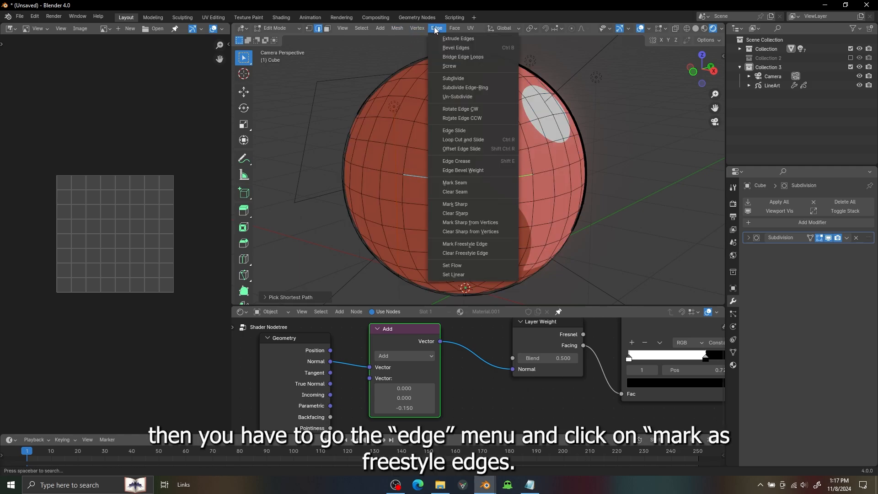
mouse_move(473, 245)
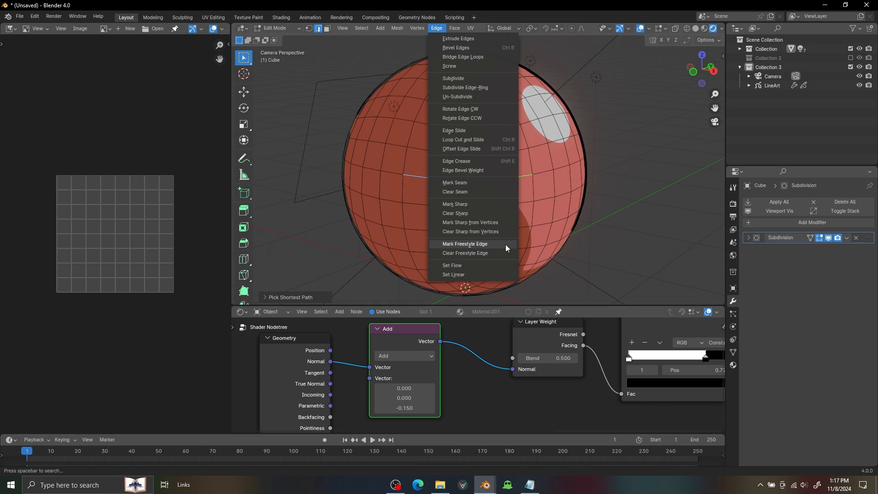
click(465, 243)
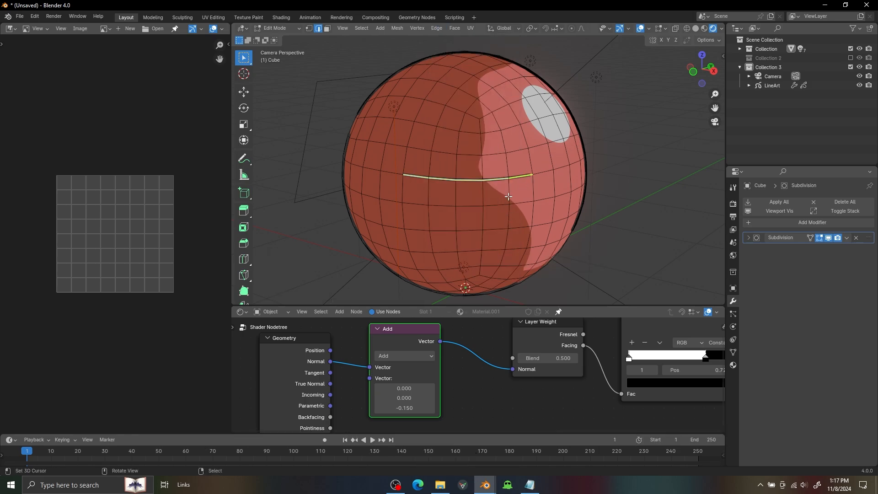
key(Tab)
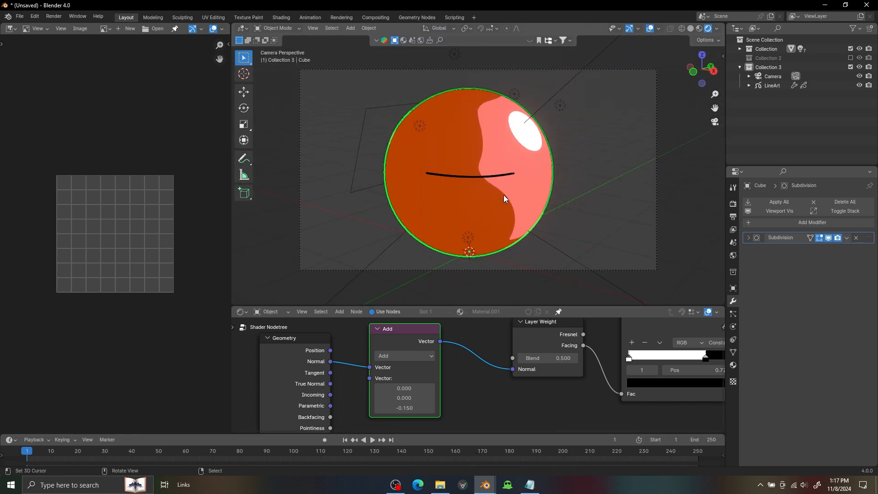
key(Tab)
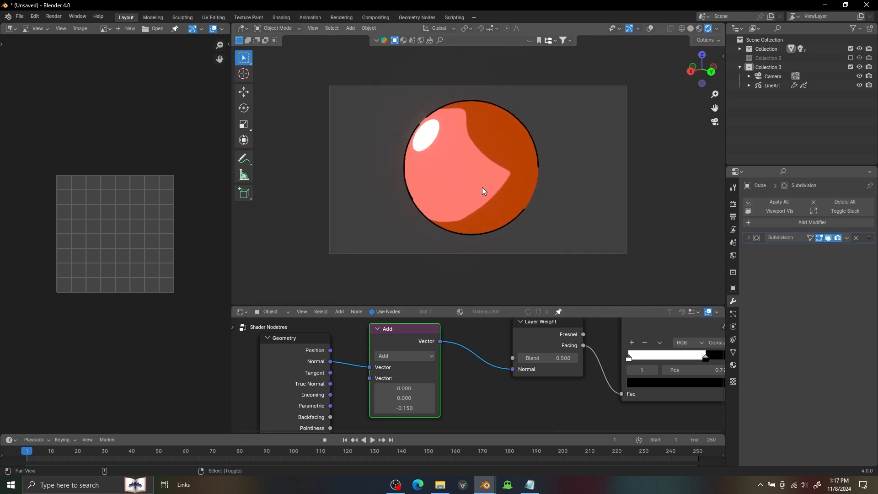
key(Tab)
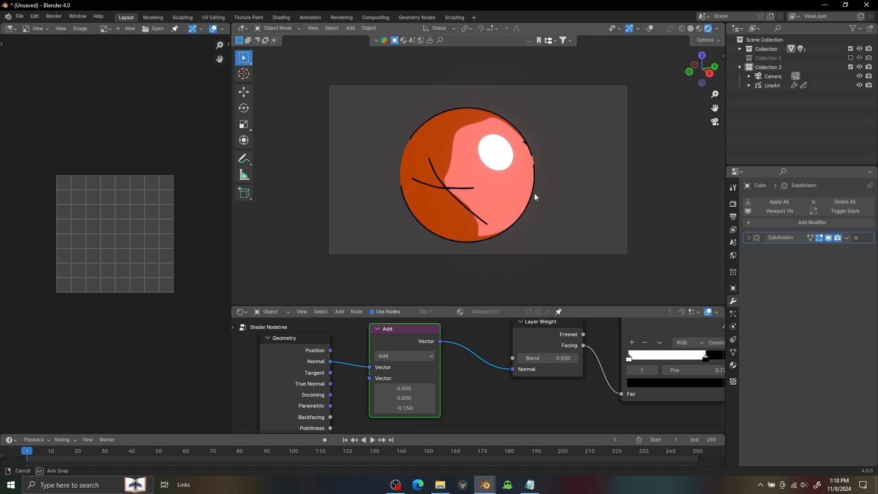
click(772, 85)
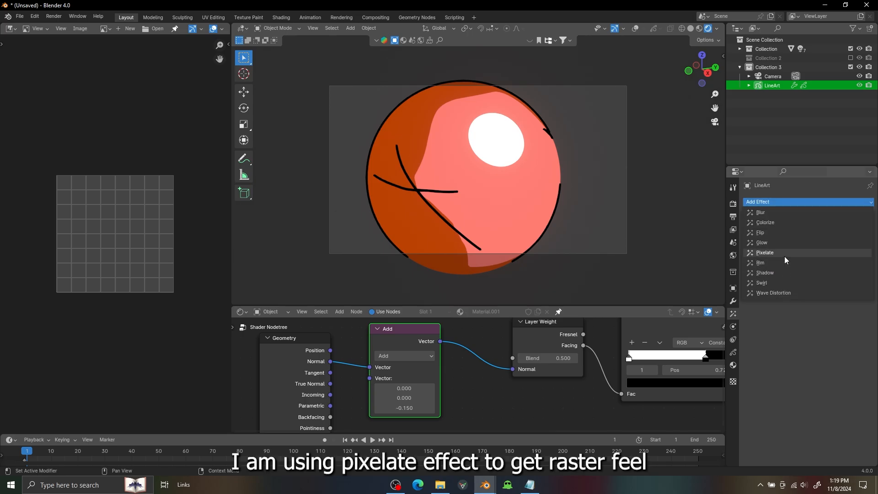
Give the line art a 6 px Pixelate effect and set the Lines layer blend to Multiply.
click(766, 252)
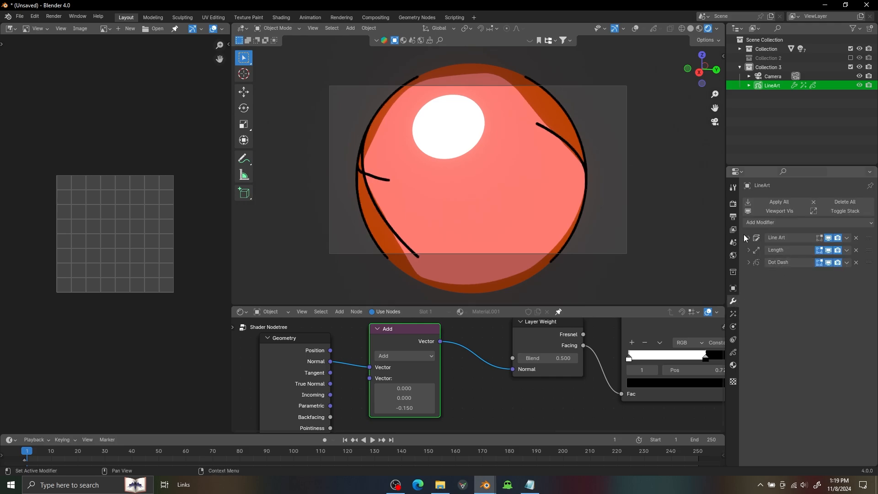
click(747, 237)
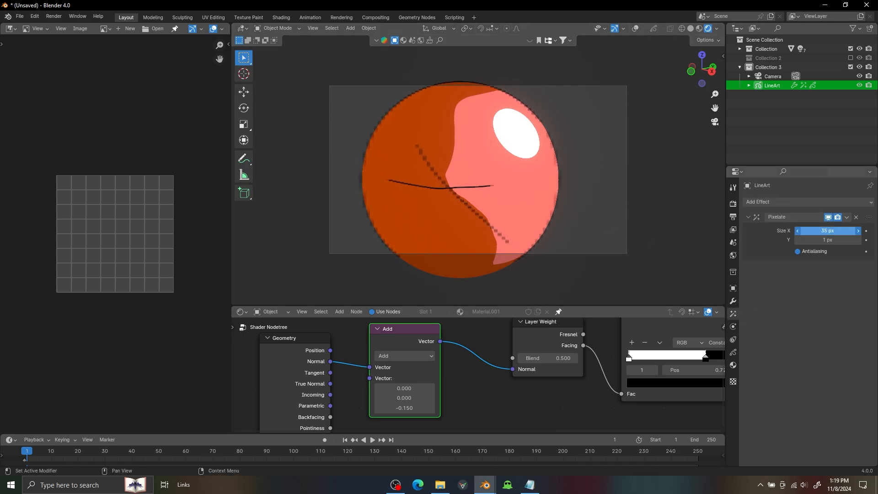
drag(833, 230, 806, 230)
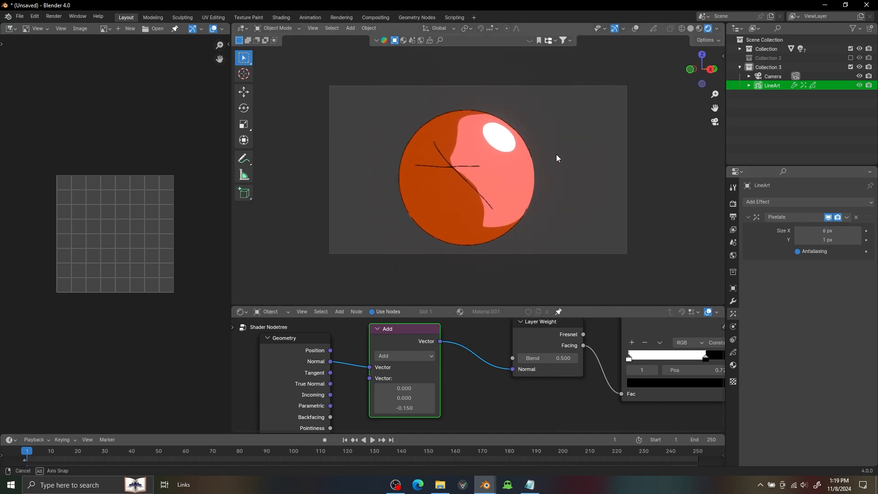
click(732, 367)
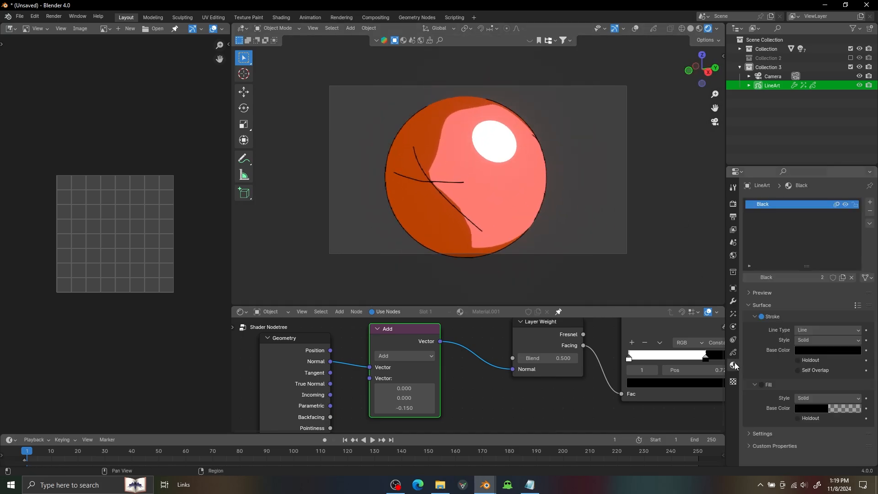
mouse_move(732, 354)
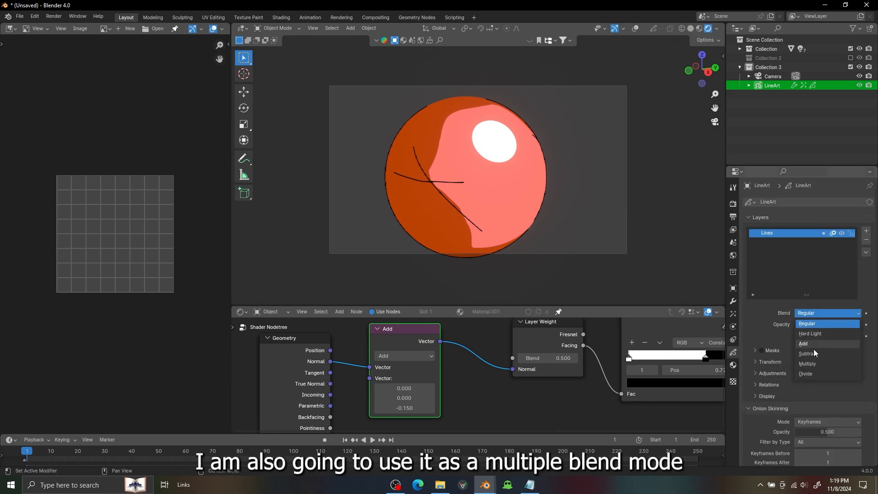
click(806, 365)
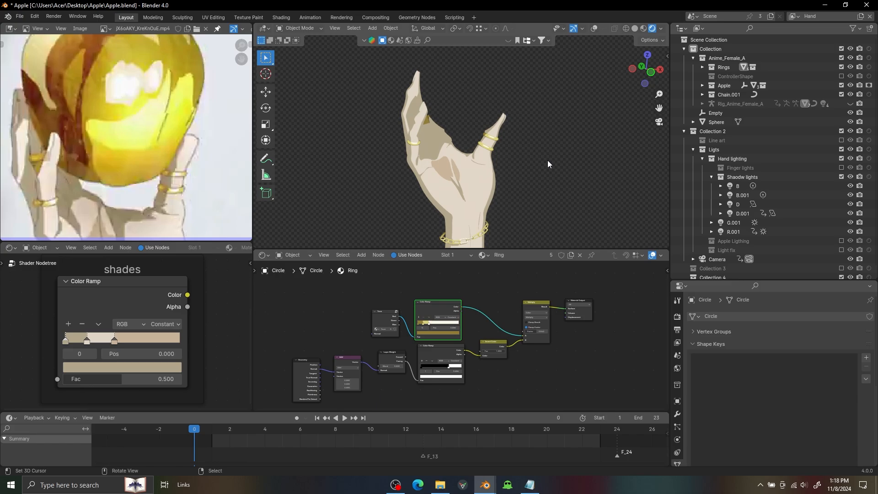
Open Apple.blend, expand the Line art collection and zoom in on the ringed hand.
click(711, 177)
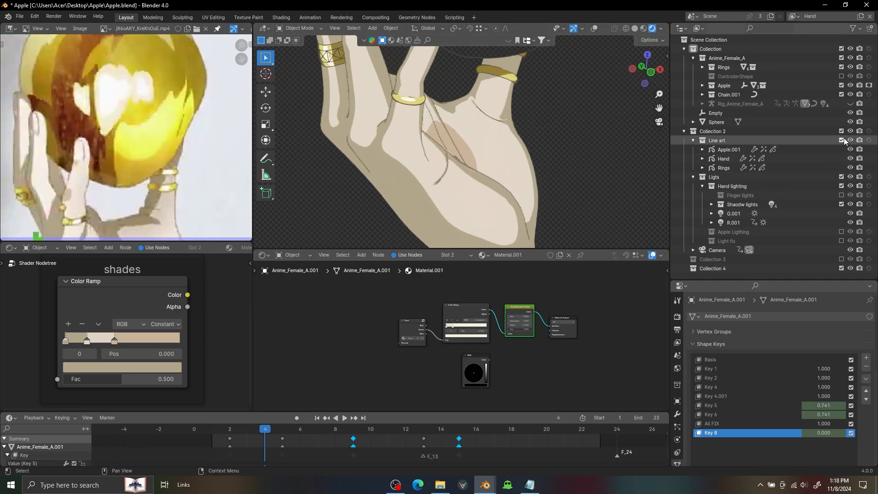
click(317, 428)
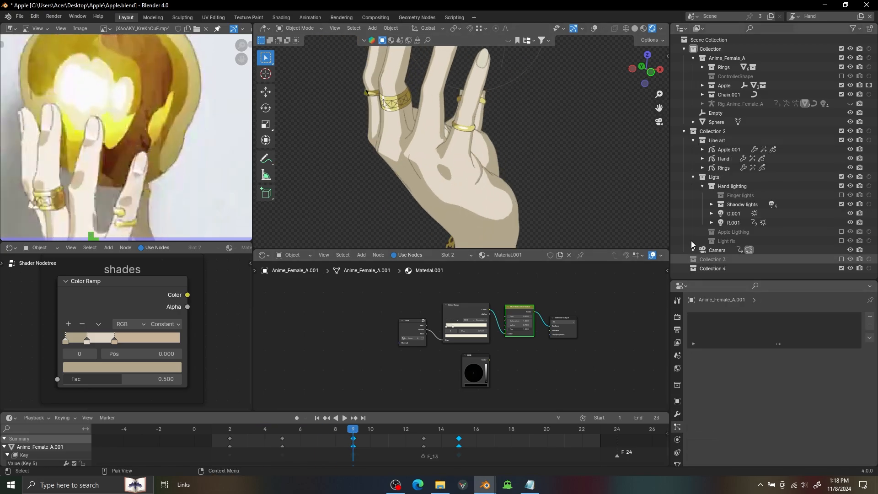
click(723, 158)
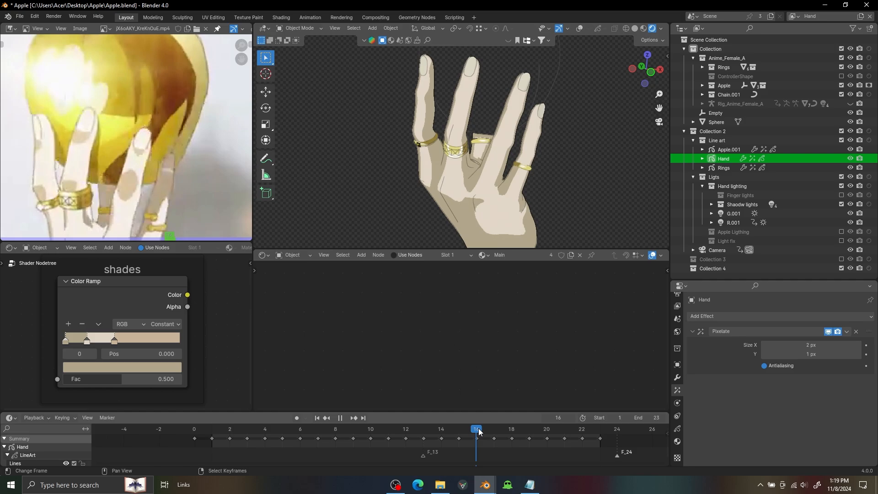
Scrub the finger-lit hand animation, jumping to frame 16 and back to earlier frames.
click(247, 429)
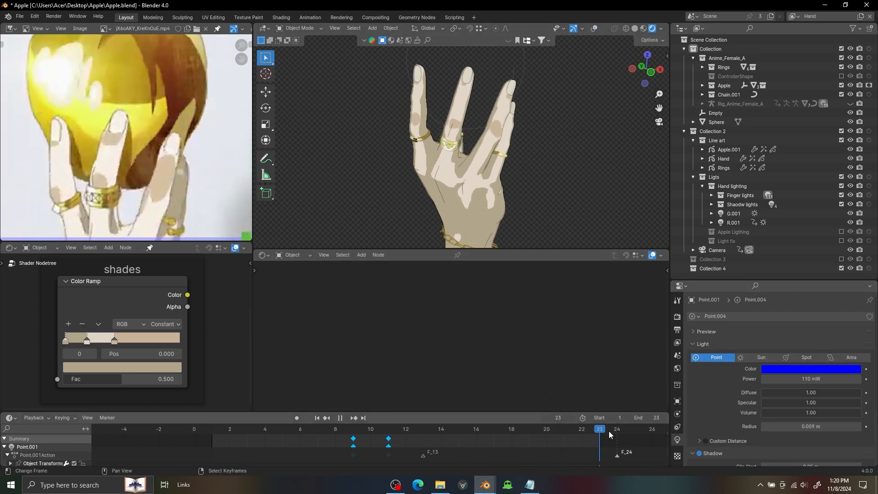
drag(599, 428, 300, 428)
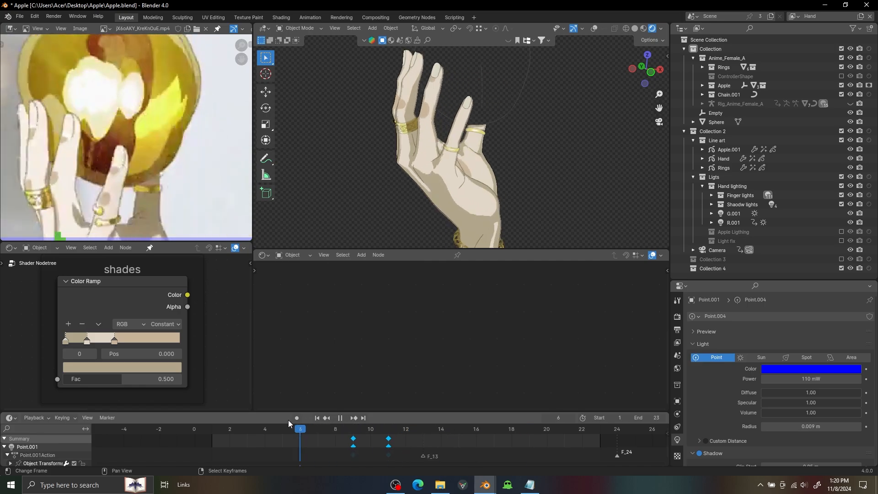
click(335, 429)
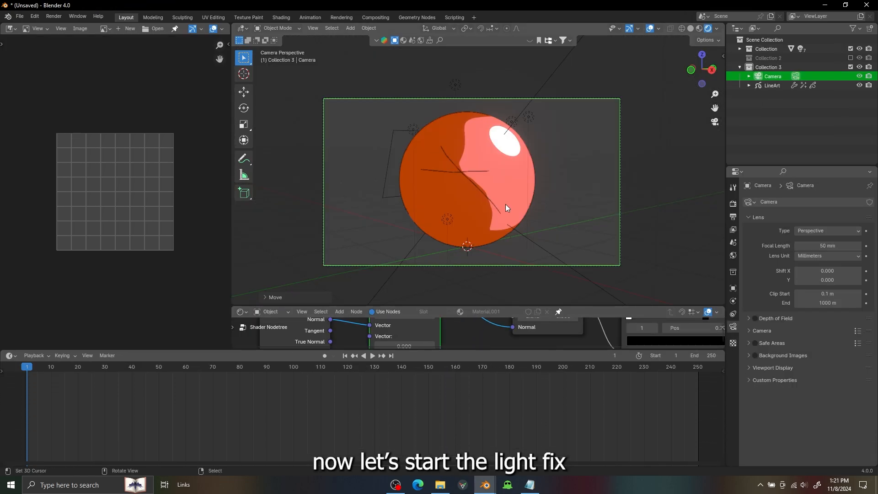
Insert a transform keyframe on the camera.
key(i)
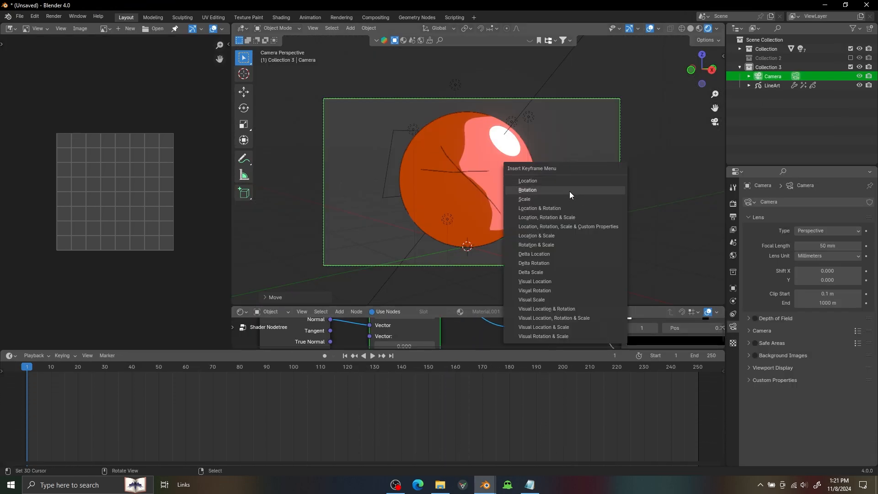
click(526, 191)
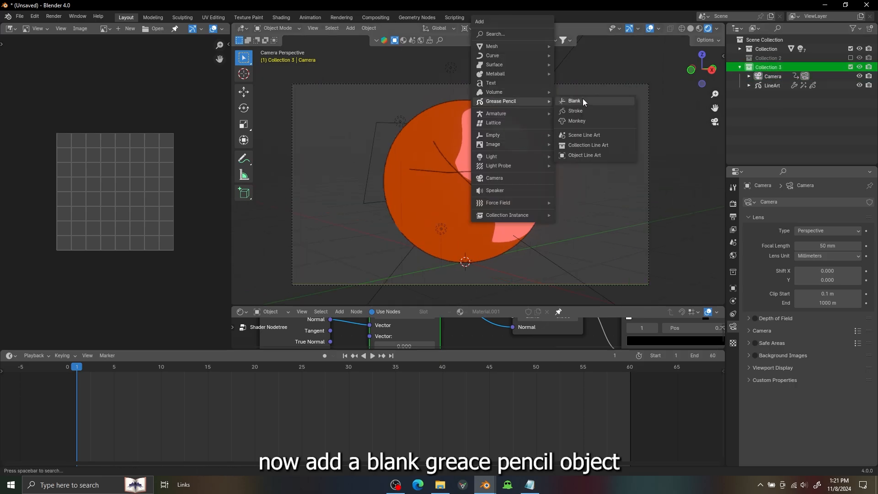
Add a Grease Pencil with Surface placement and lower offset, then draw a cyan stroke on the sphere.
click(574, 102)
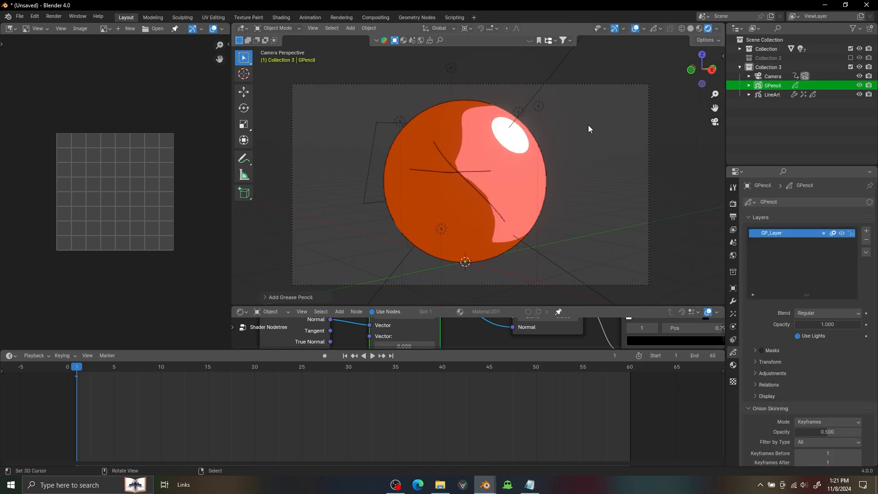
click(275, 28)
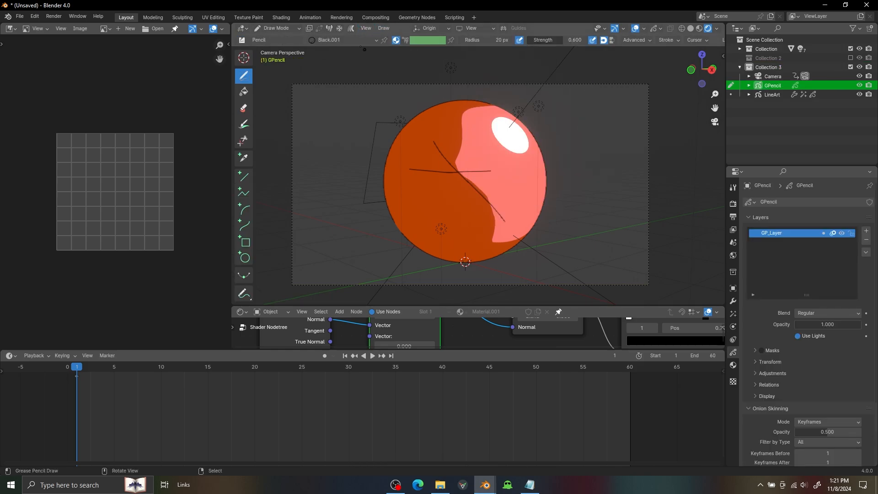
click(429, 28)
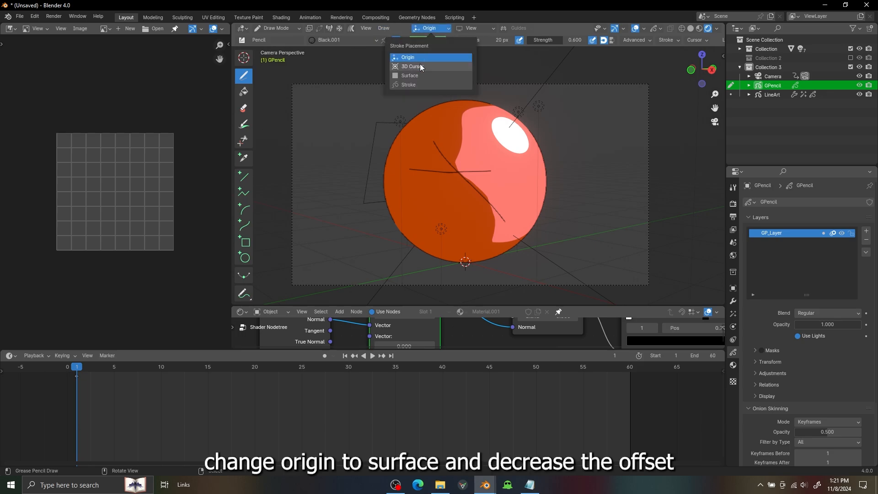
click(409, 75)
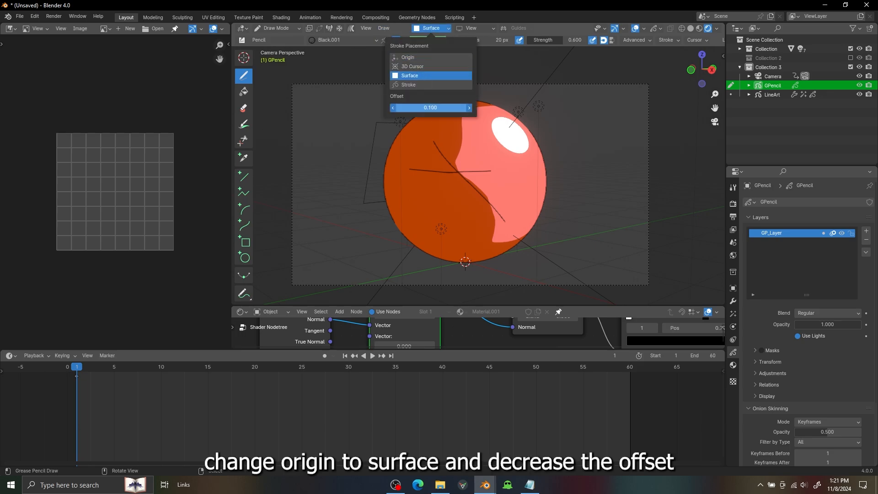
drag(431, 110, 398, 110)
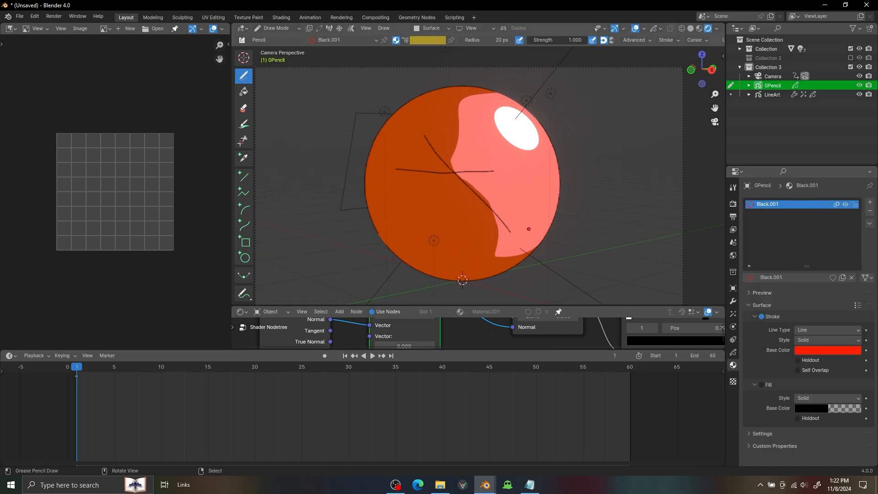
click(827, 350)
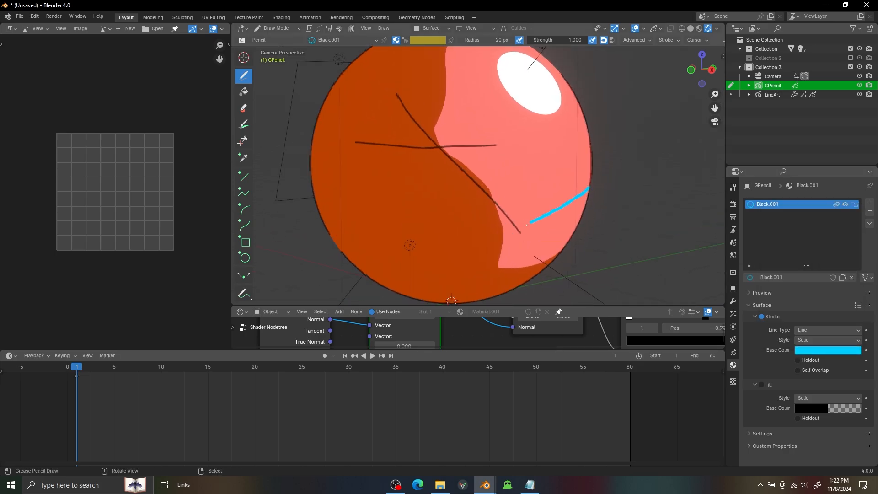
drag(588, 191, 475, 297)
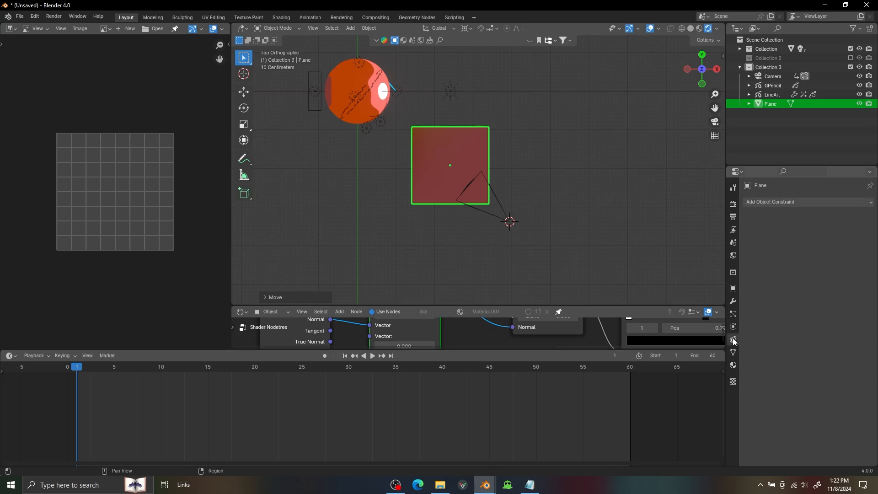
Give the plane a new material using a Transparent BSDF surface shader.
click(805, 202)
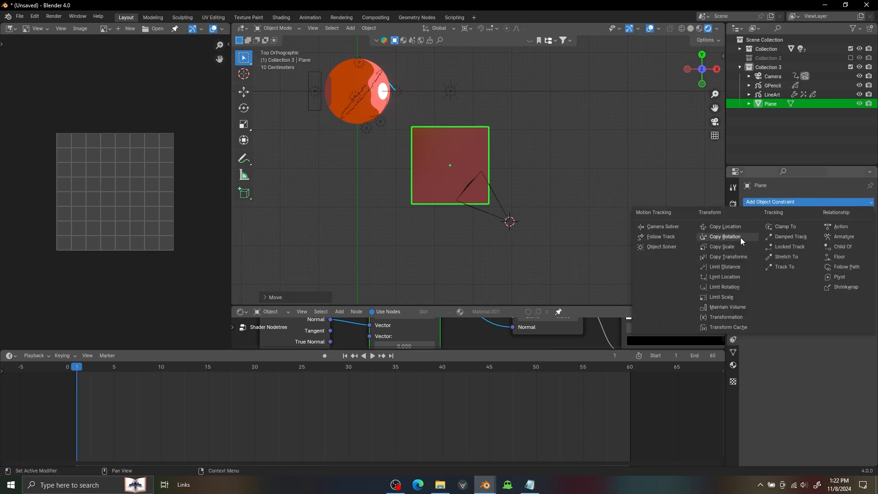
click(724, 236)
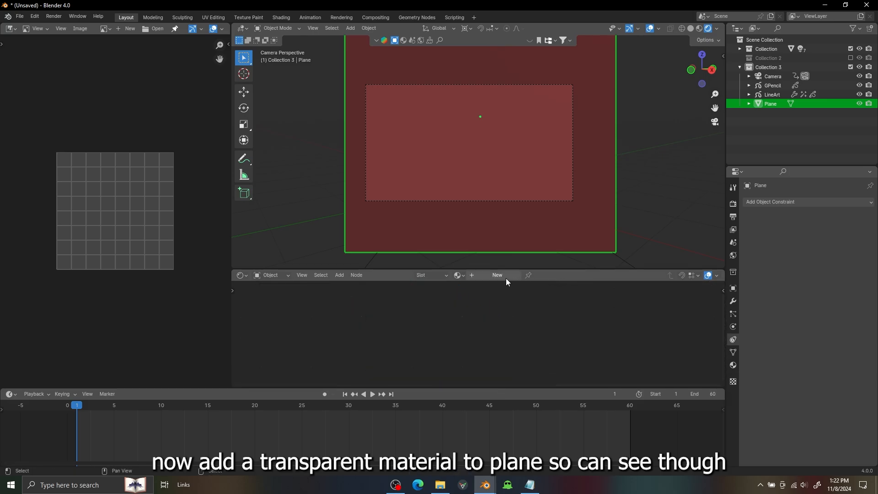
click(496, 275)
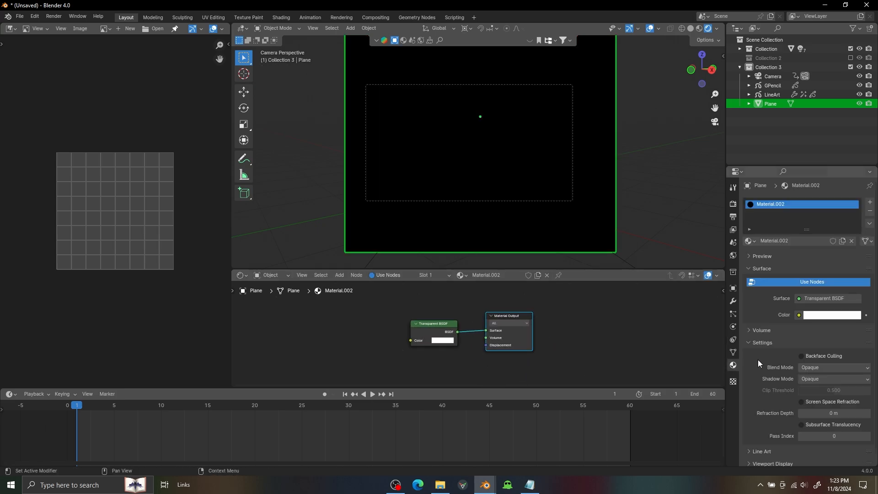
click(833, 367)
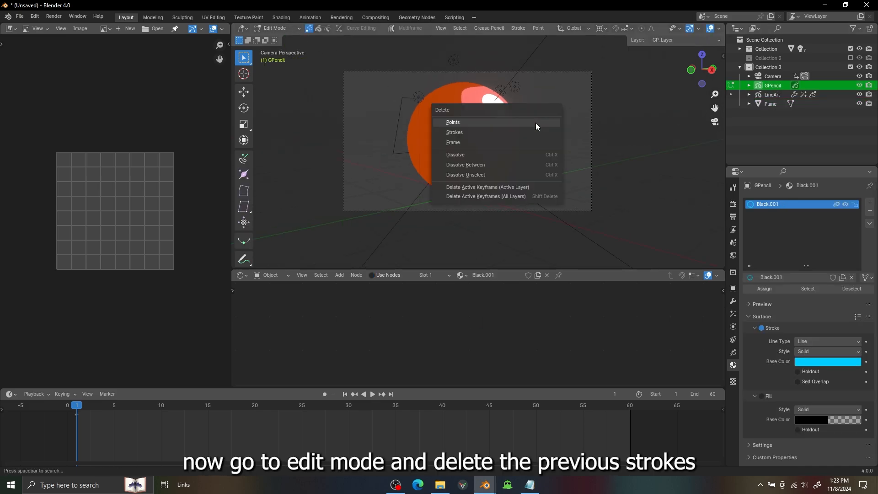
Delete the old points and draw new cyan strokes on the ball across frames 1–5.
click(453, 123)
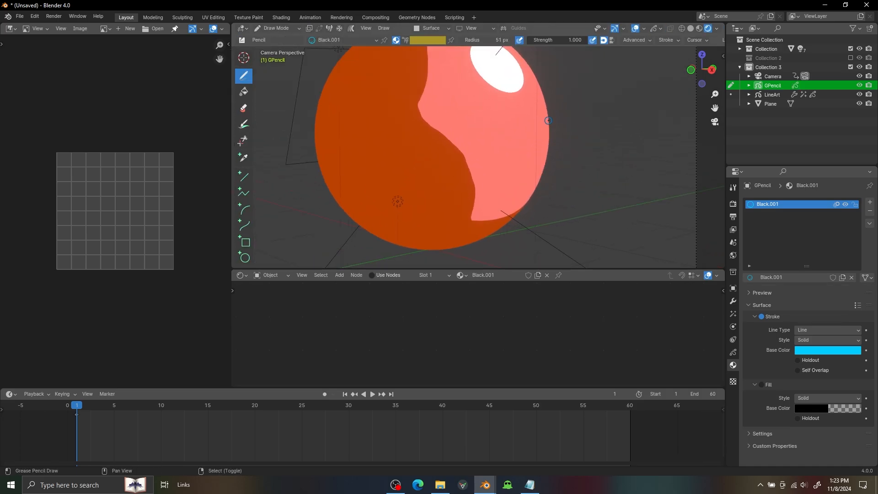
drag(547, 120, 450, 251)
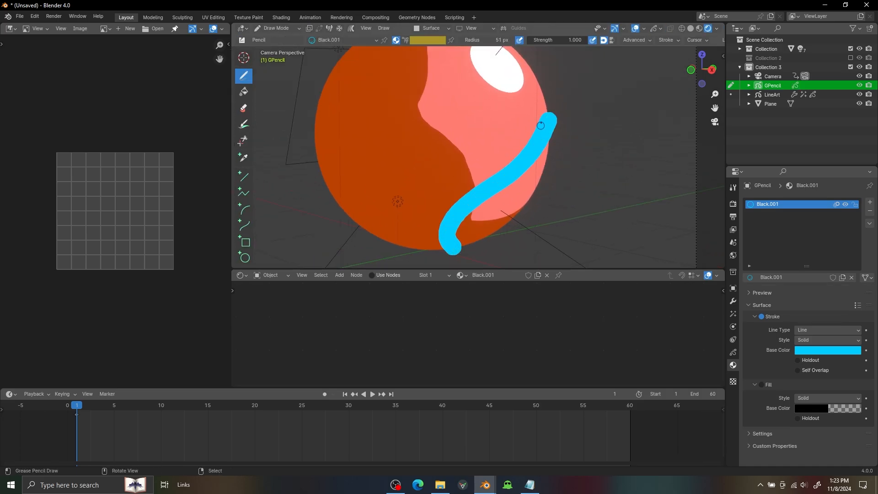
click(274, 28)
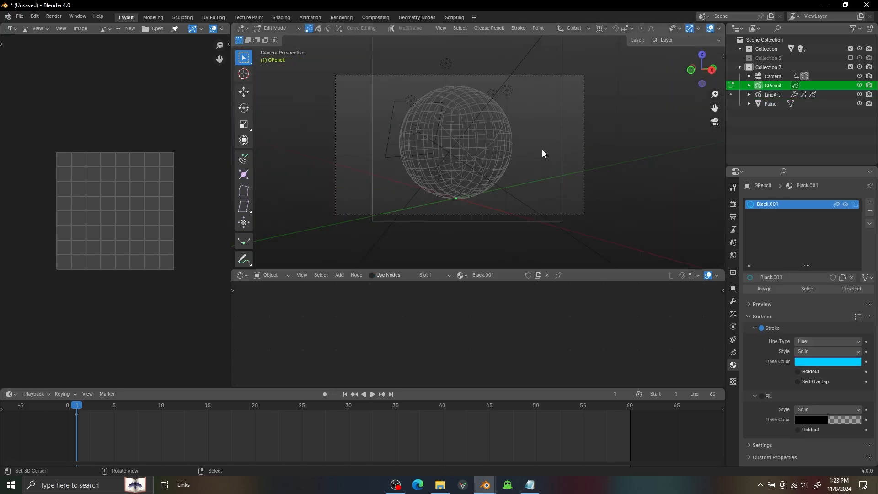
click(771, 104)
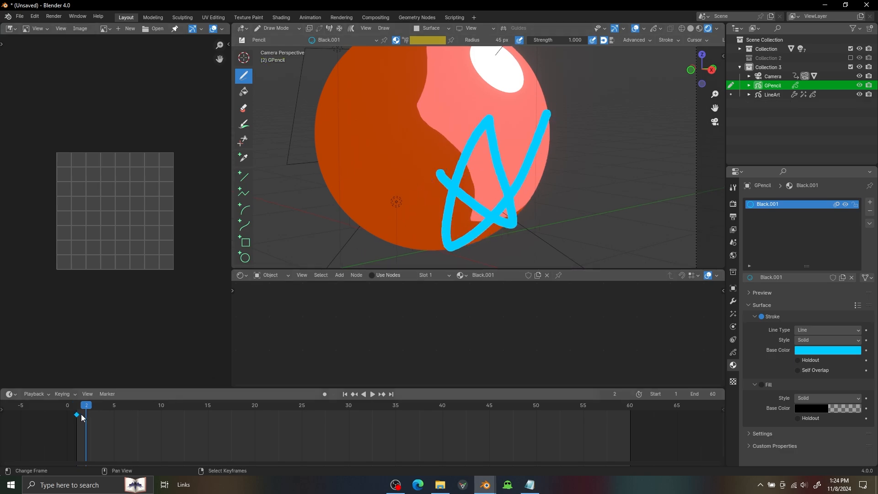
click(324, 394)
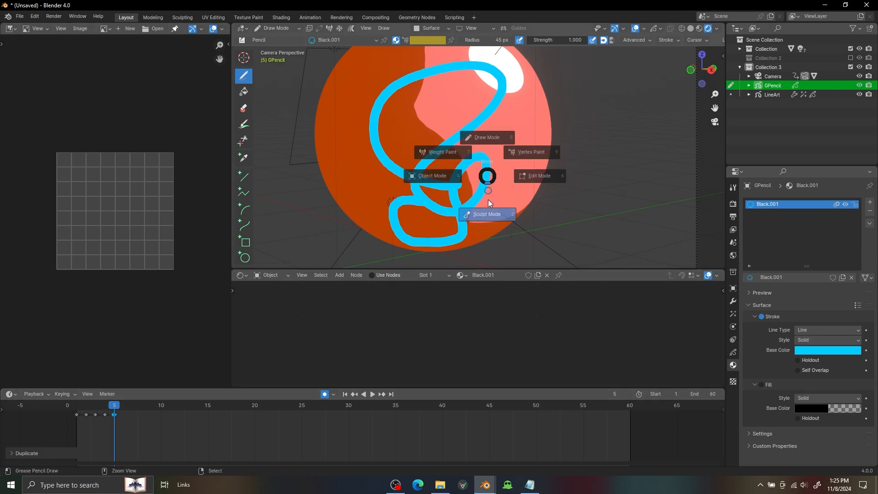
click(486, 214)
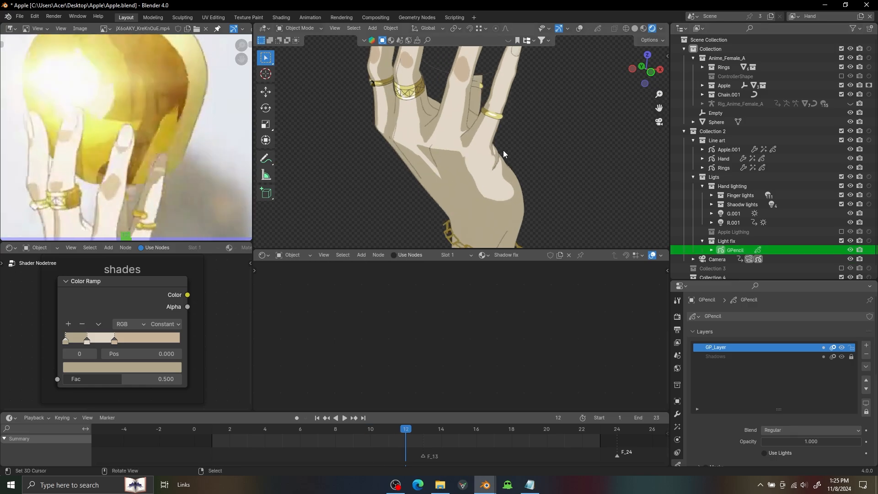
Scrub to a later frame and toggle the Light fix grease pencil's visibility.
click(458, 428)
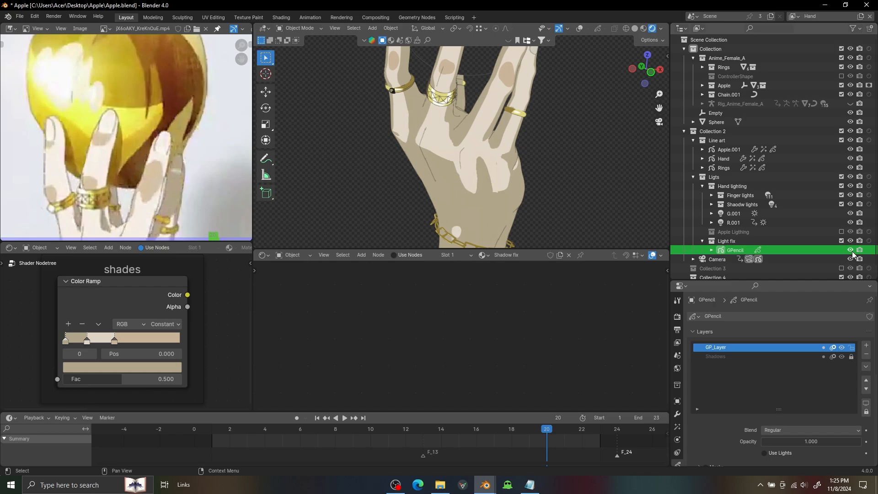
click(581, 429)
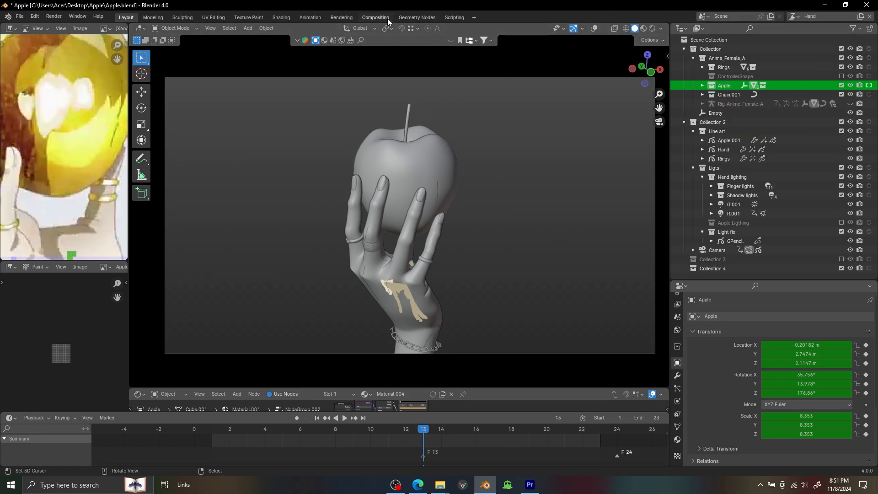
In the Compositing workspace, add an Alpha Over node combining the hand and apple layers.
click(374, 17)
text(a)
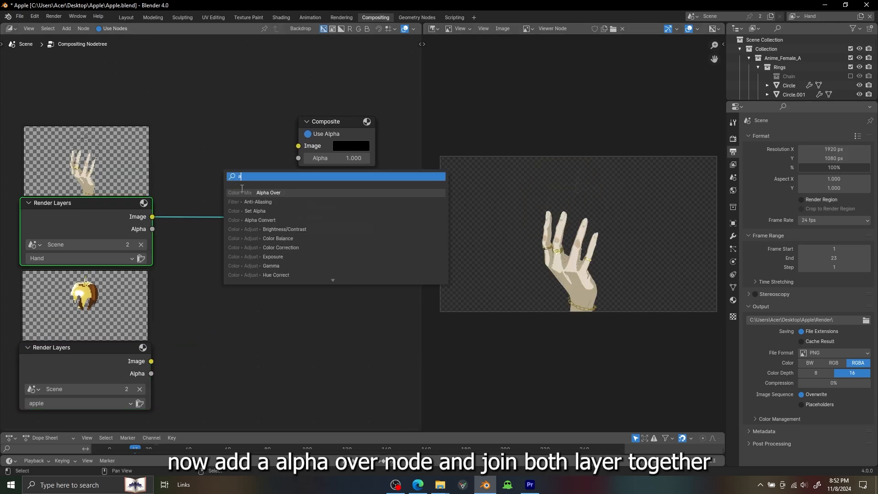
click(269, 194)
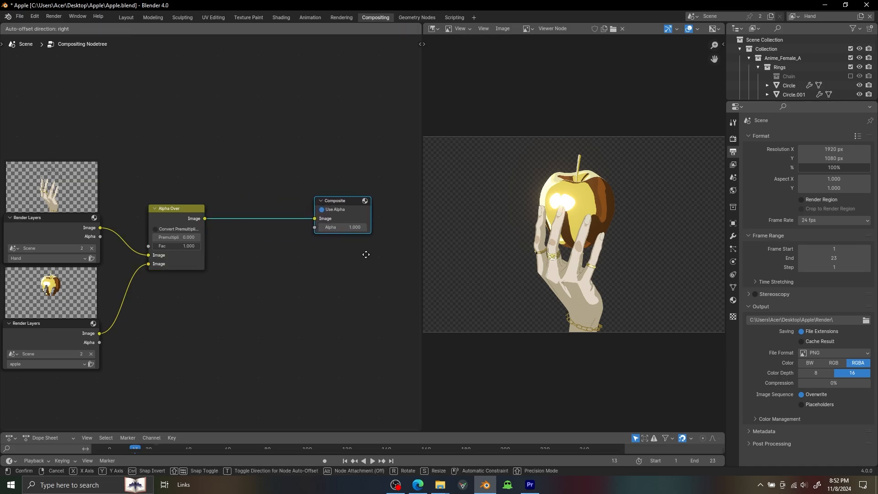
Add a Mix node set to Add that sums the hand and apple alpha outputs.
text(mi)
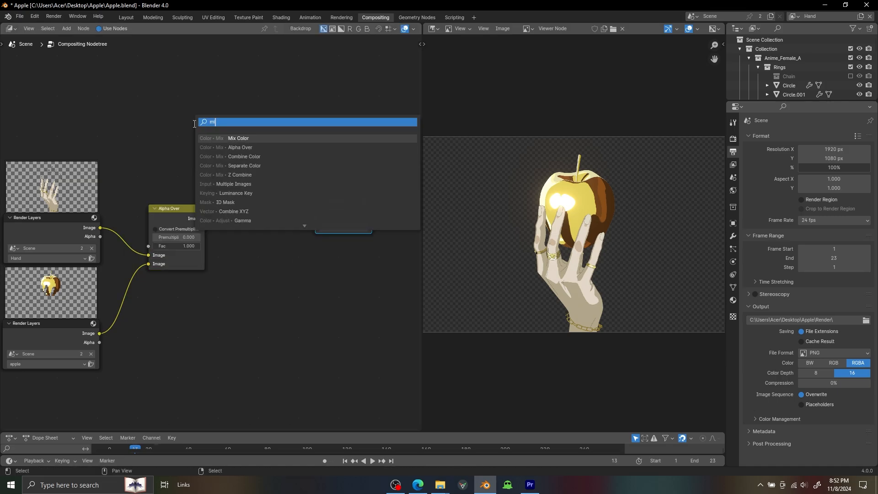
click(237, 137)
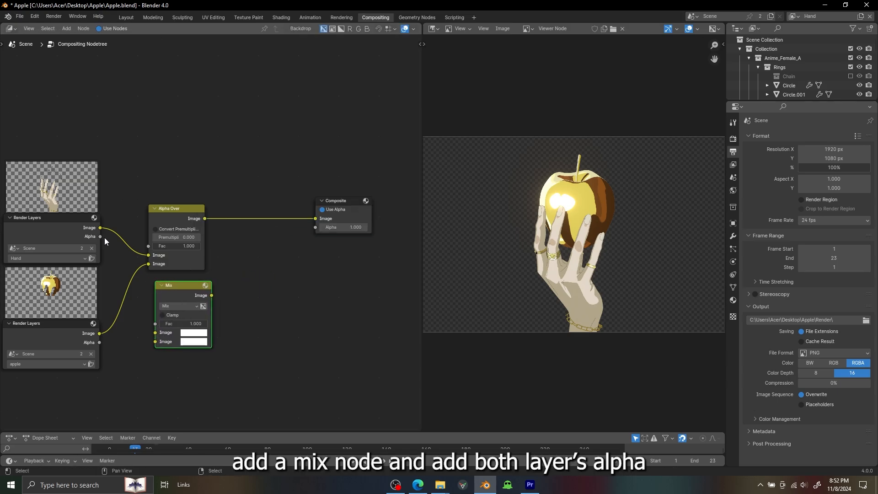
drag(99, 333, 156, 332)
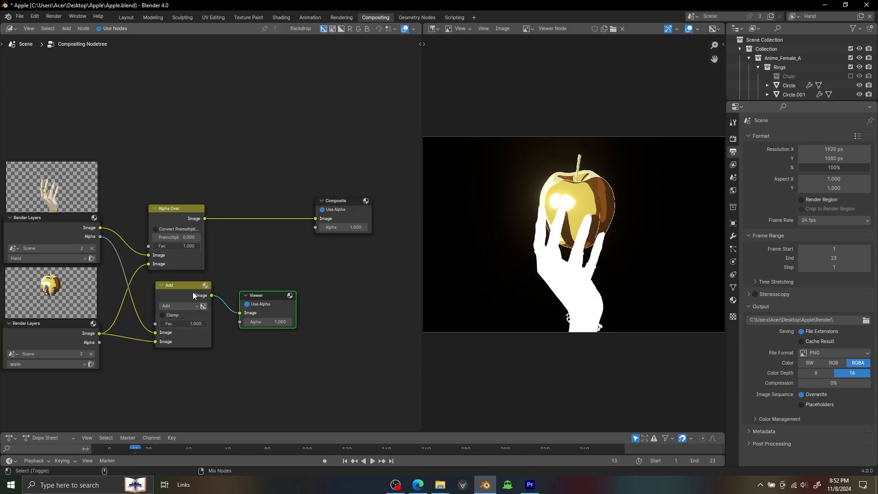
drag(224, 251, 213, 244)
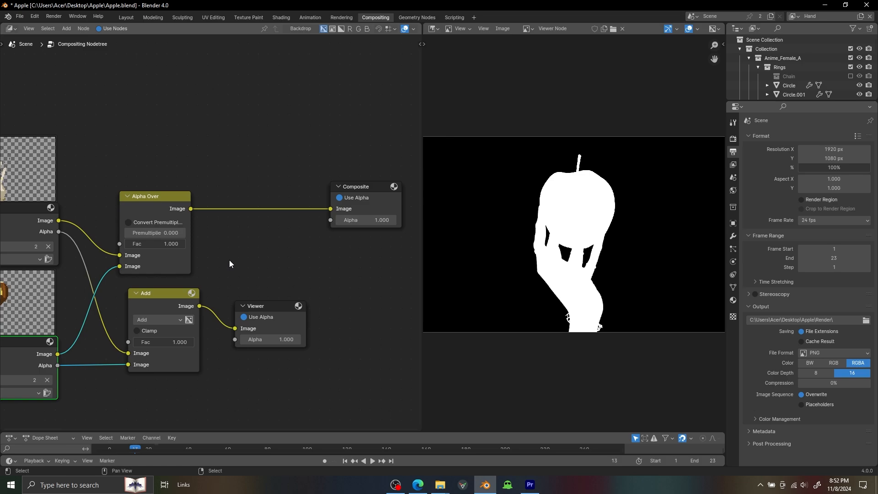
Add a white-colour Mix node driven by the summed alpha and connect it to Composite.
text(m)
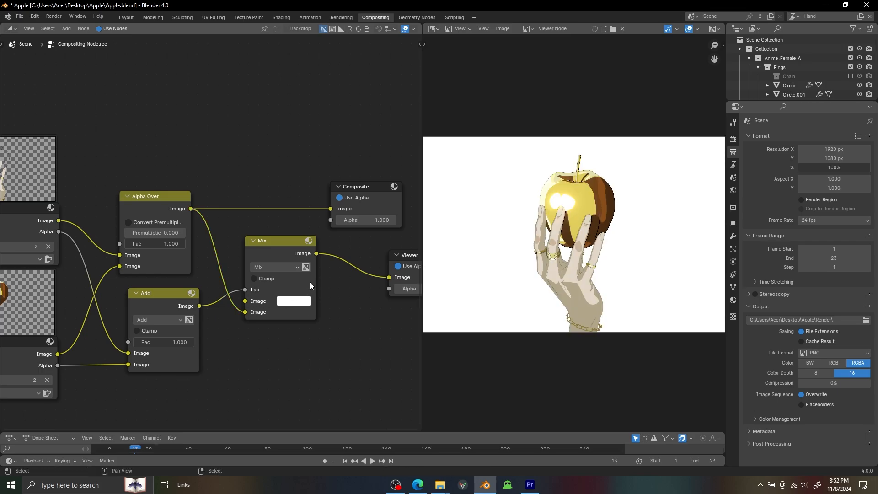
click(293, 301)
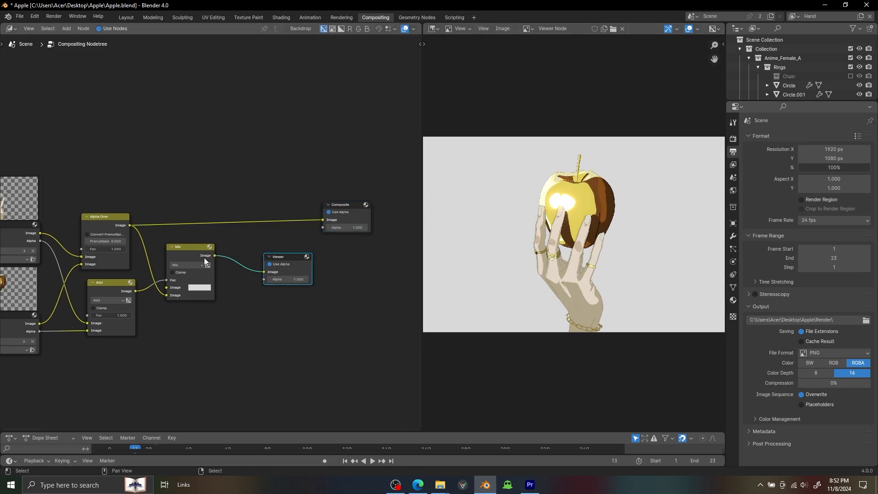
drag(346, 205, 282, 218)
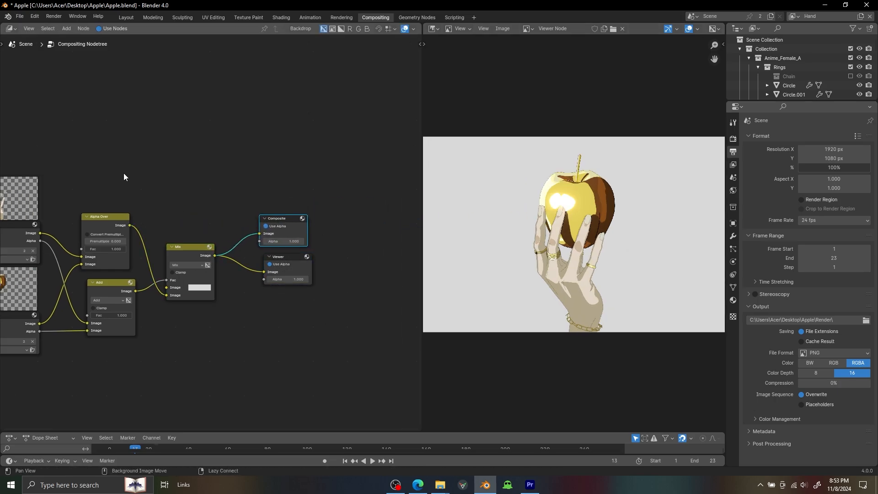